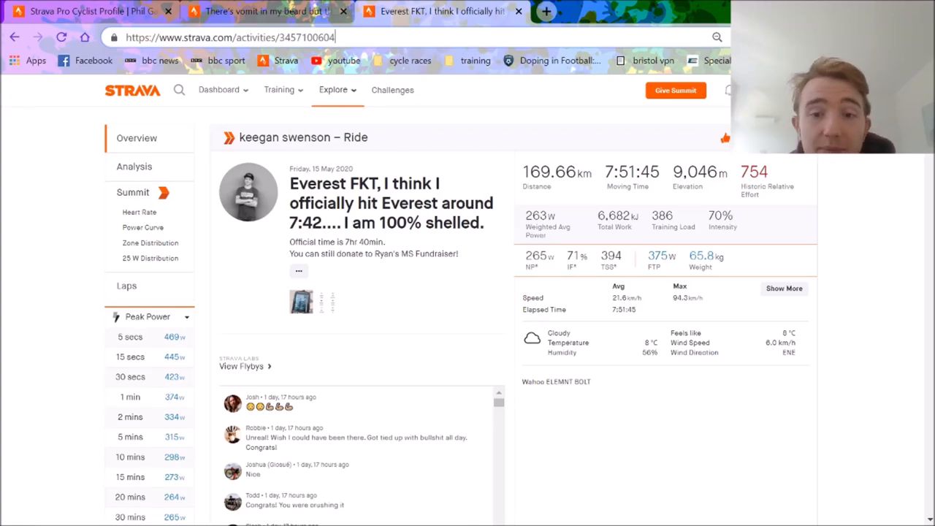
- Compare the 156.16 km and 169.66 km rides' overview stats, then open the 169.66 km ride's analysis
{"action": "left_click", "coordinate": [263, 11]}
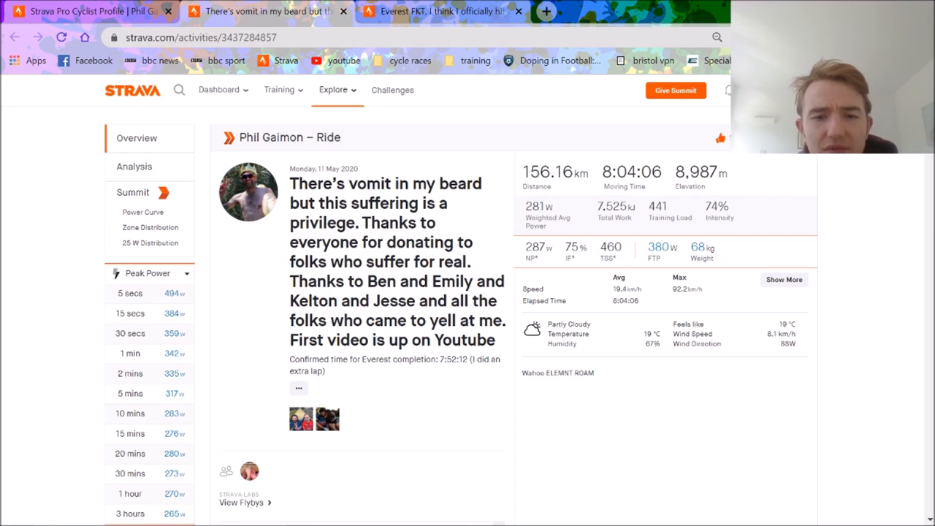
{"action": "left_click", "coordinate": [438, 11]}
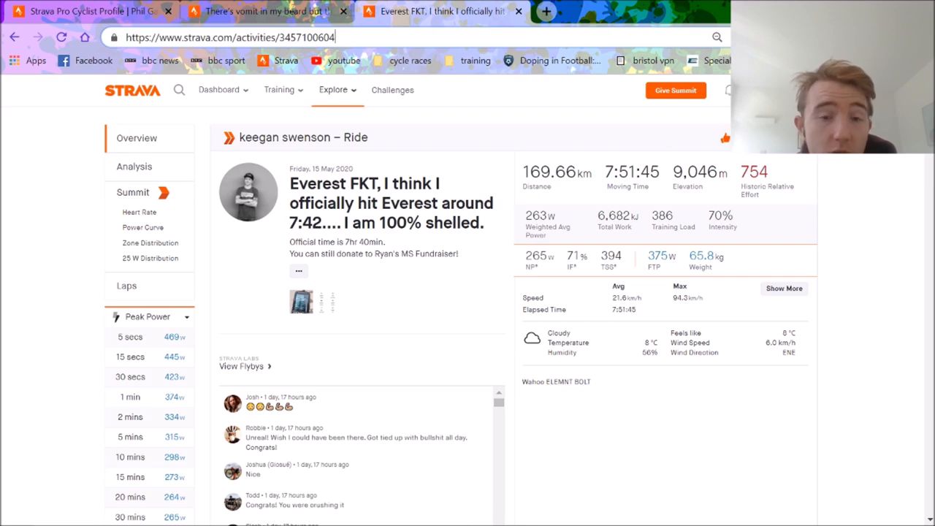
{"action": "mouse_move", "coordinate": [134, 167]}
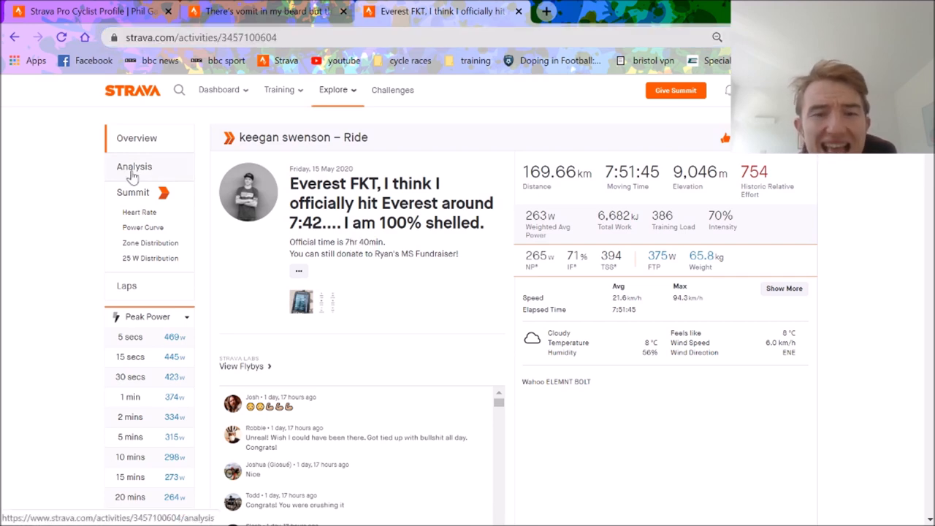
{"action": "mouse_move", "coordinate": [500, 237]}
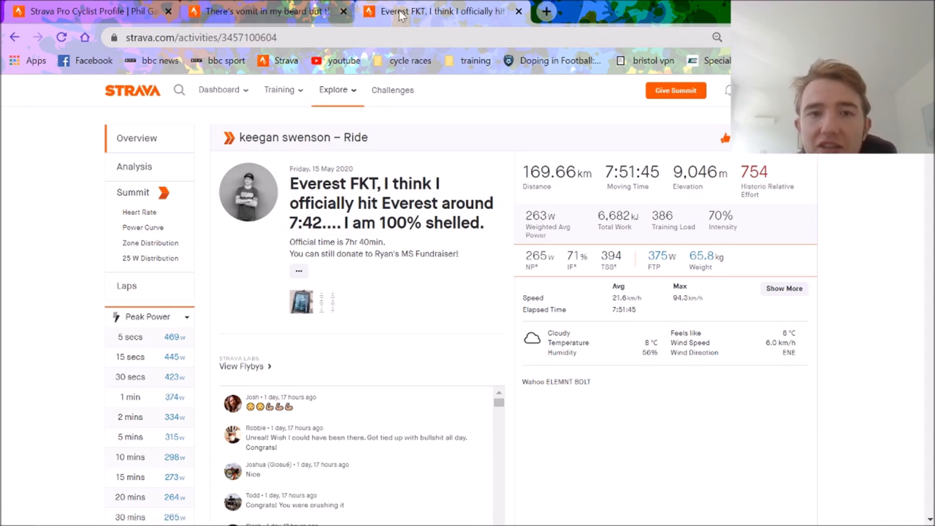
{"action": "left_click", "coordinate": [263, 11]}
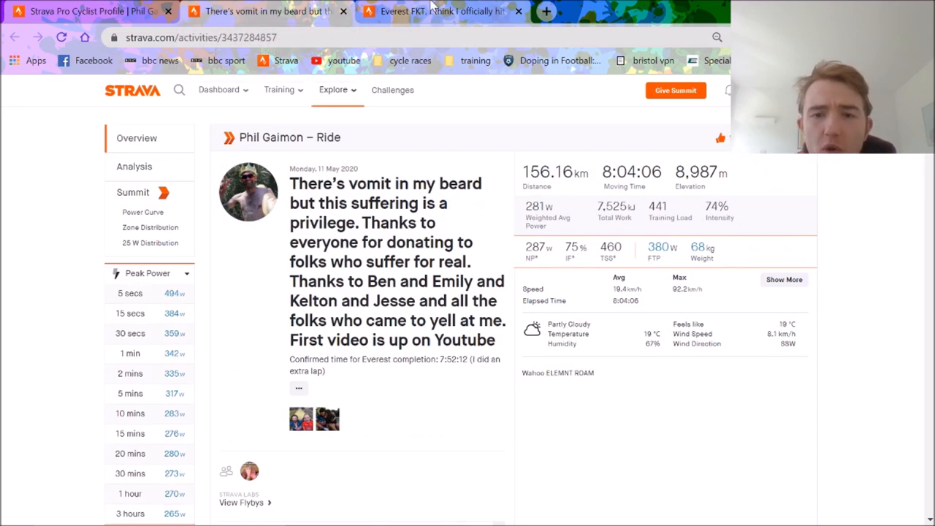
{"action": "left_click", "coordinate": [438, 11]}
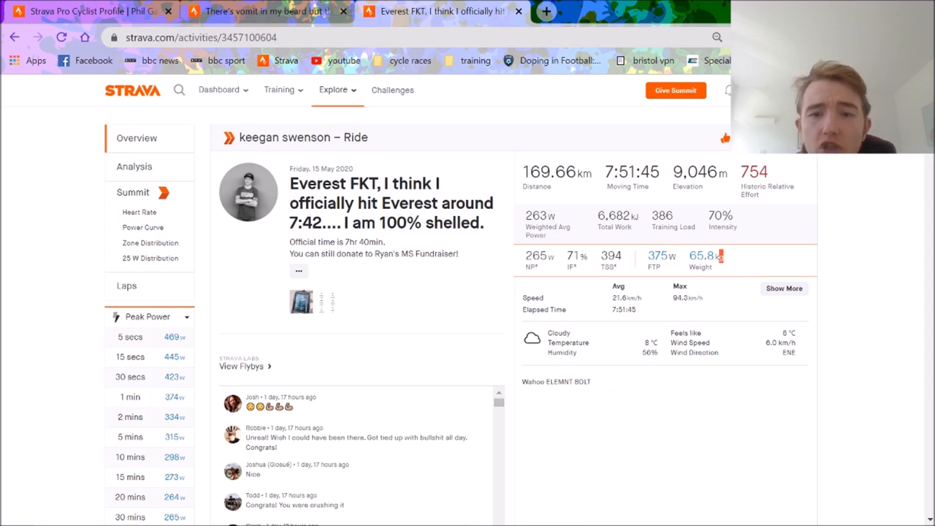
{"action": "mouse_move", "coordinate": [557, 266]}
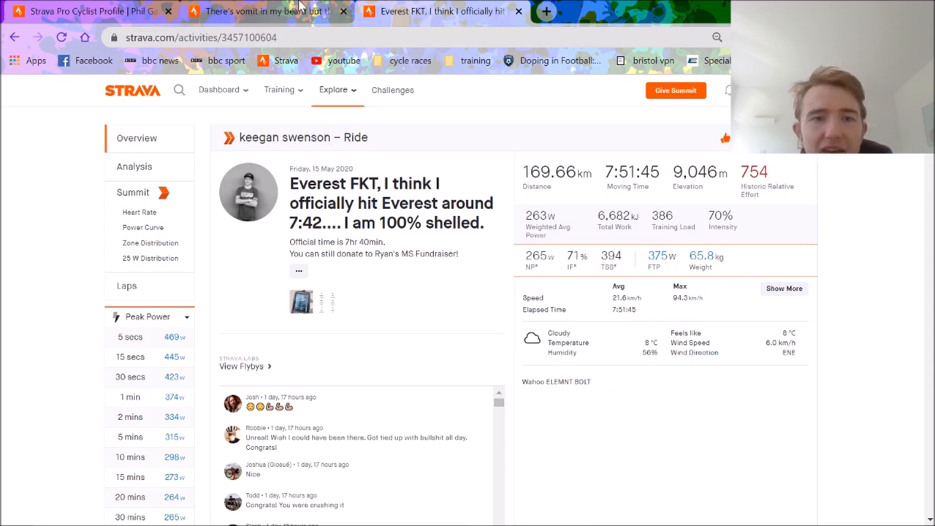
{"action": "mouse_move", "coordinate": [133, 167]}
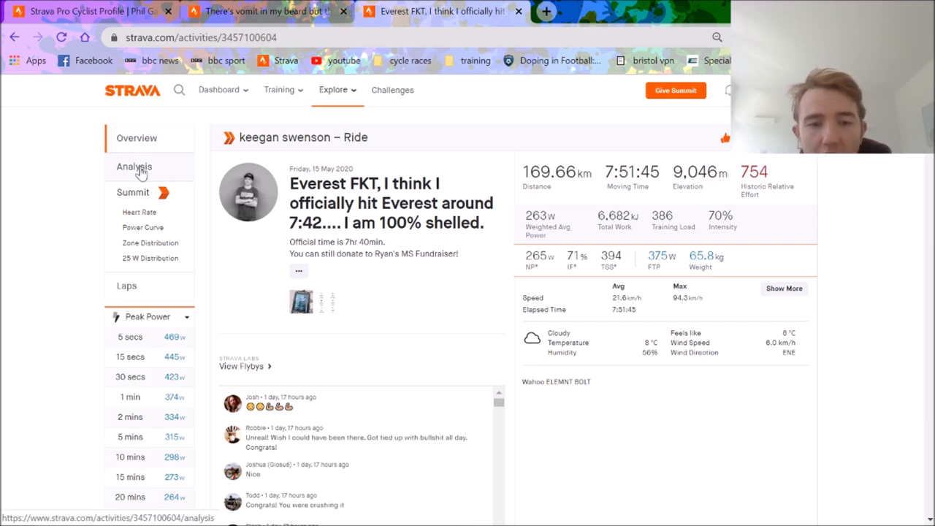
{"action": "left_click", "coordinate": [133, 166]}
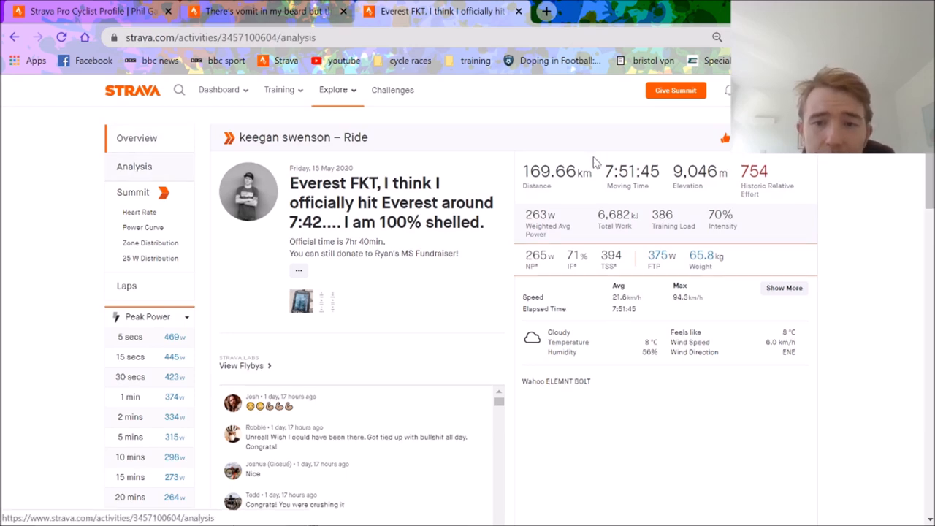
{"action": "scroll", "scroll_direction": "down", "scroll_amount": 3}
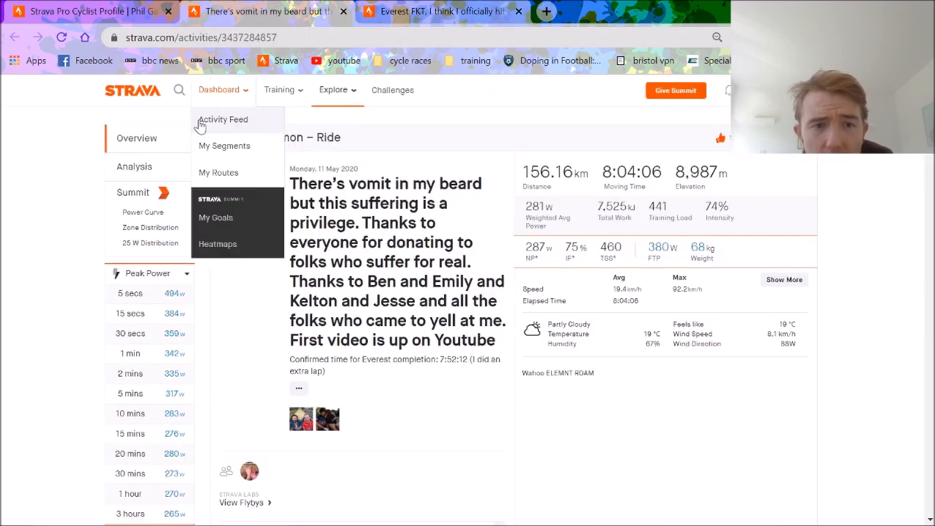
- Open Gaimon's ride analysis and scroll to the 1.2 km climb's speed, power and cadence
{"action": "left_click", "coordinate": [135, 166]}
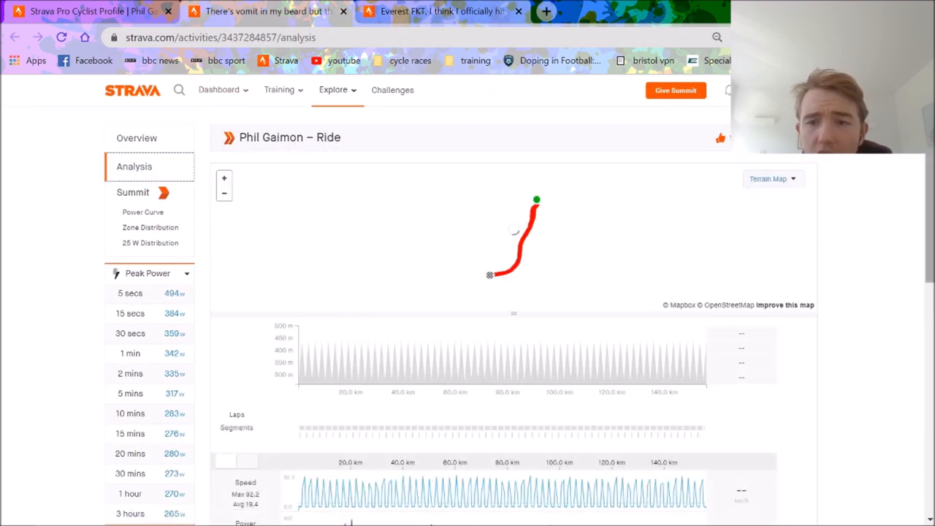
{"action": "scroll", "scroll_direction": "down", "scroll_amount": 3}
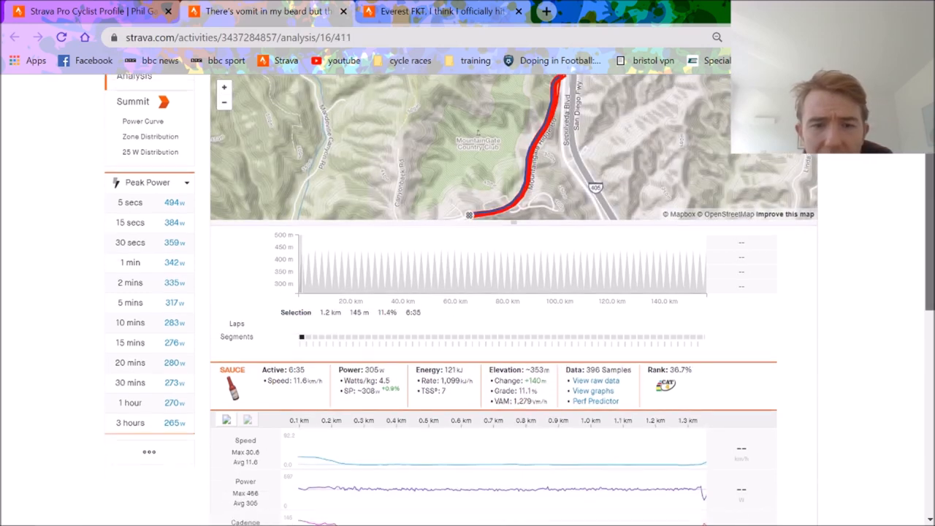
{"action": "scroll", "scroll_direction": "down", "scroll_amount": 3}
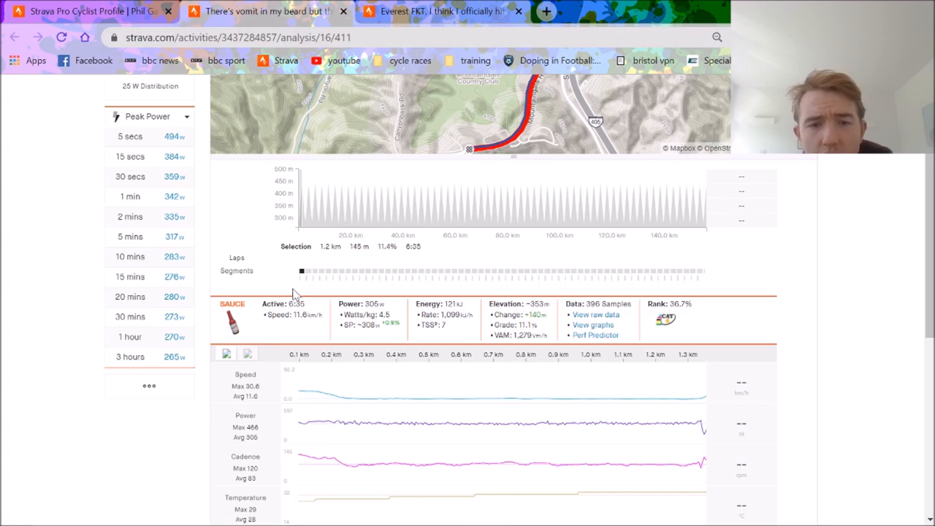
{"action": "mouse_move", "coordinate": [650, 401]}
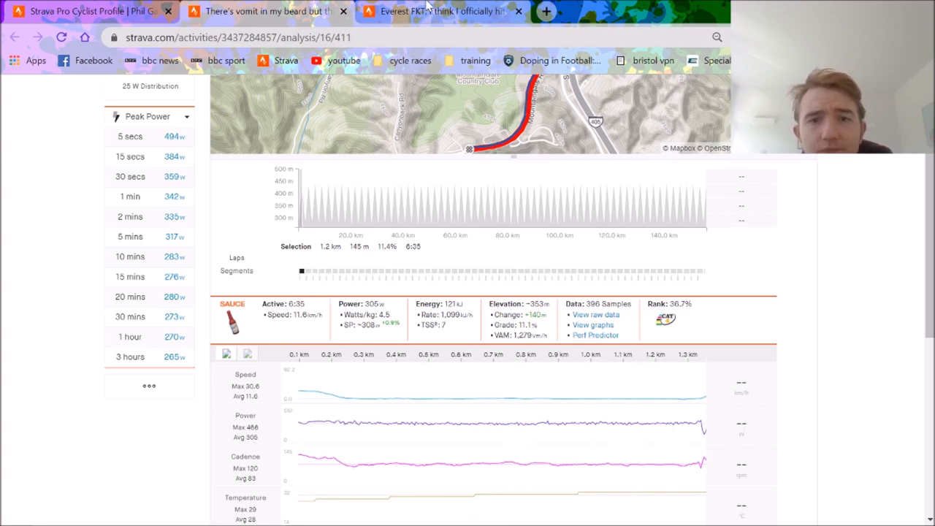
- Select Swenson's second Gate to First Switch repeat (2.93 km, 14:03, 287 W) and pan the map to the start
{"action": "left_click", "coordinate": [438, 11]}
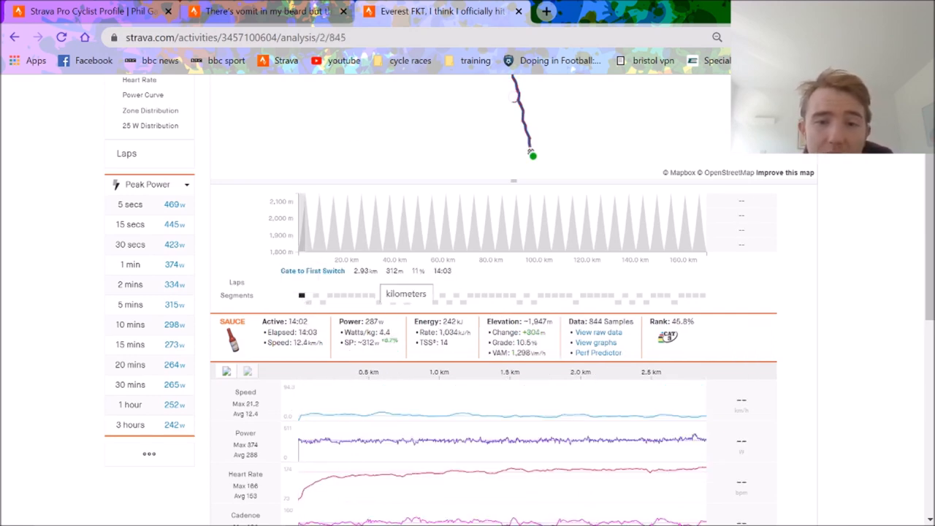
{"action": "mouse_move", "coordinate": [500, 433]}
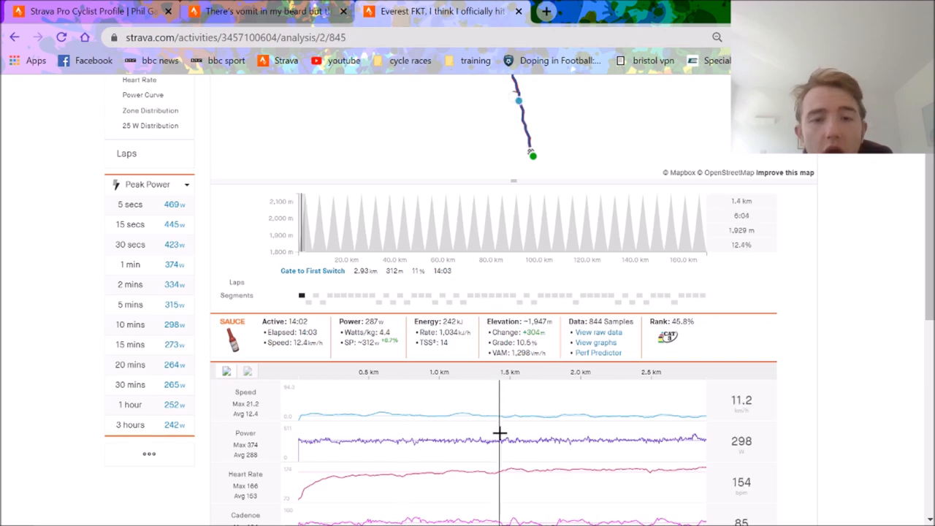
{"action": "mouse_move", "coordinate": [669, 425]}
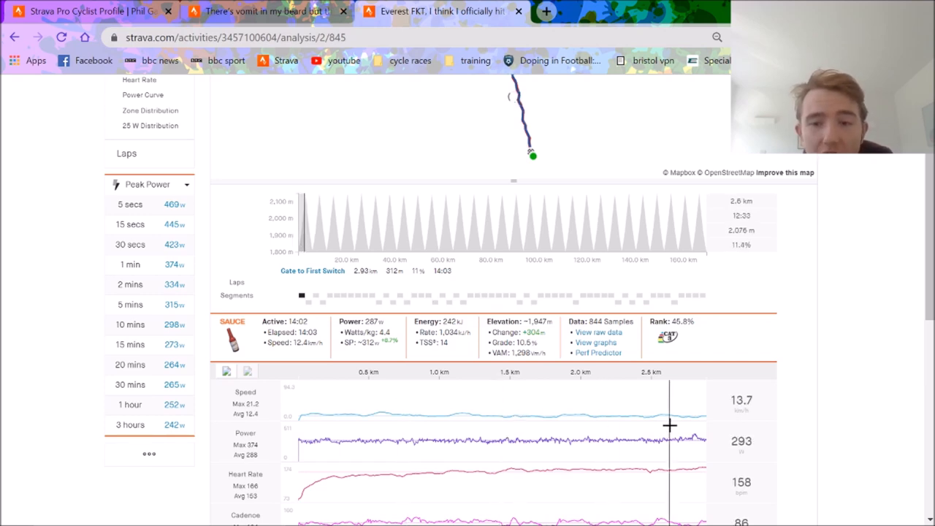
{"action": "mouse_move", "coordinate": [634, 426]}
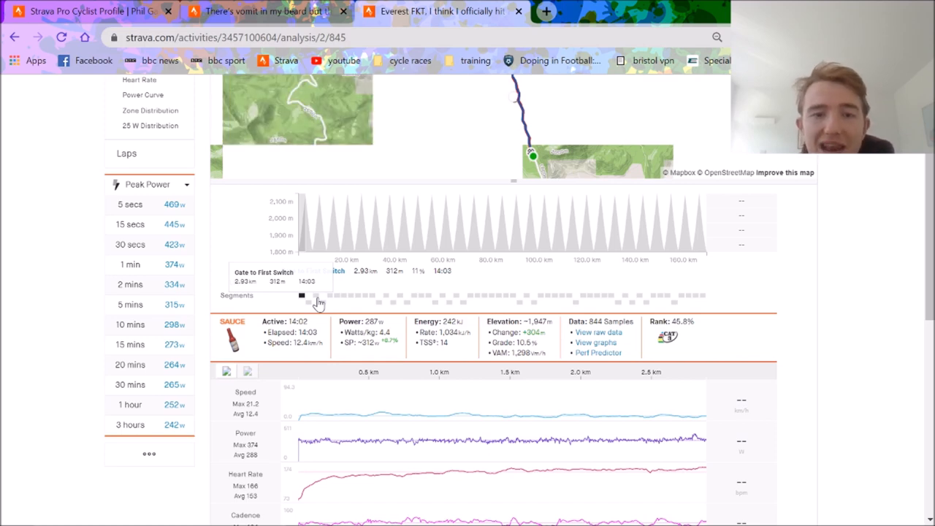
{"action": "left_click", "coordinate": [315, 295]}
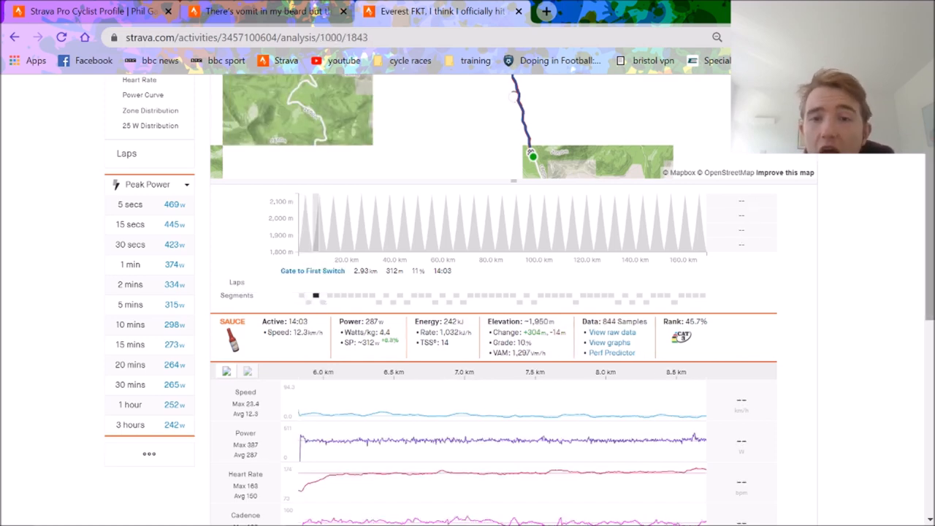
{"action": "scroll", "scroll_direction": "up", "scroll_amount": 3}
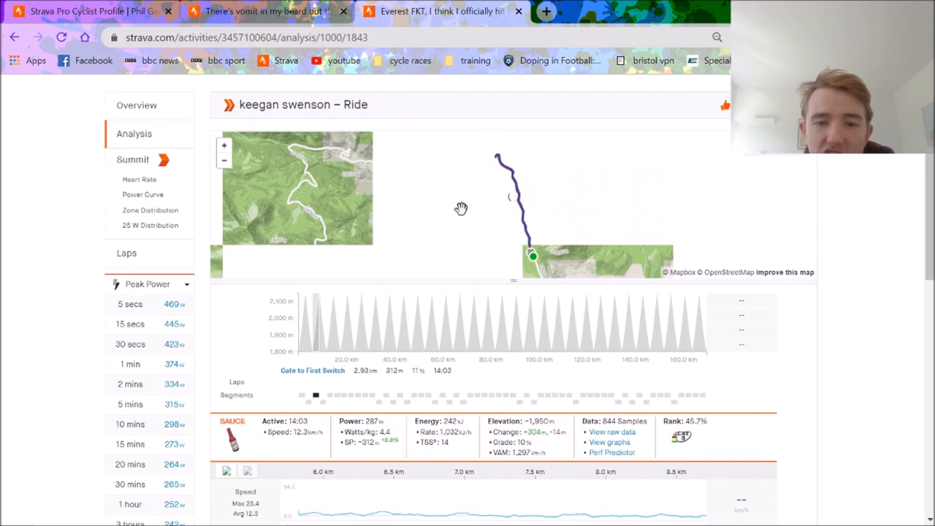
{"action": "mouse_move", "coordinate": [496, 159]}
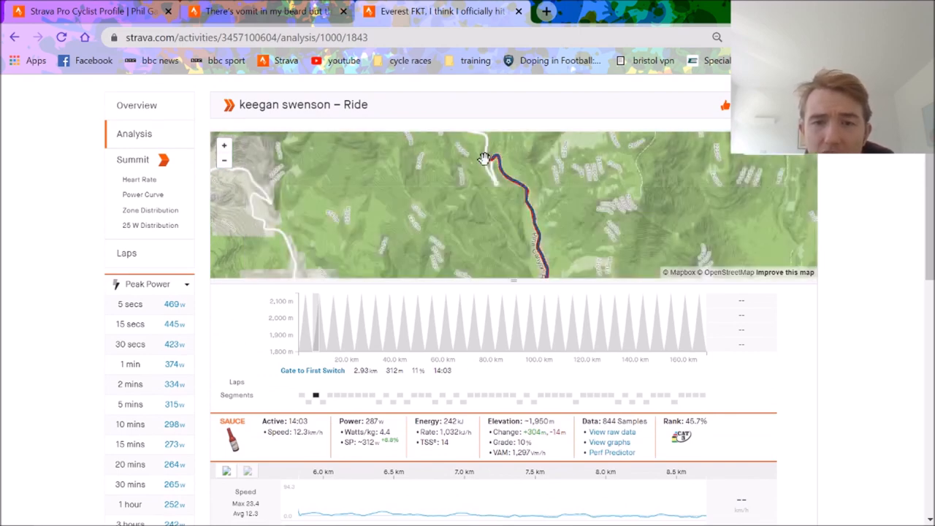
{"action": "left_click_drag", "start_coordinate": [482, 159], "coordinate": [529, 177]}
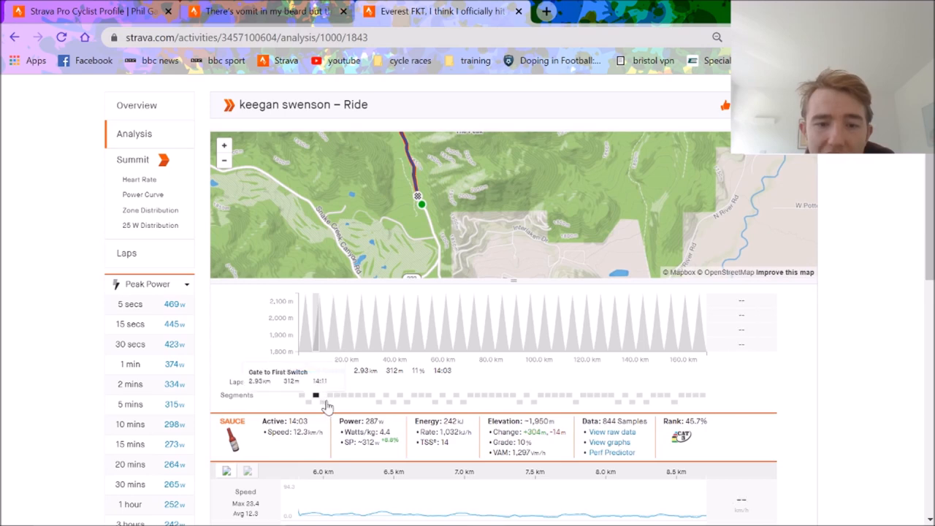
- Select the 'last switchback to gate dh' descent: 2.84 km in 2:39 at 66.9 km/h
{"action": "left_click", "coordinate": [322, 401]}
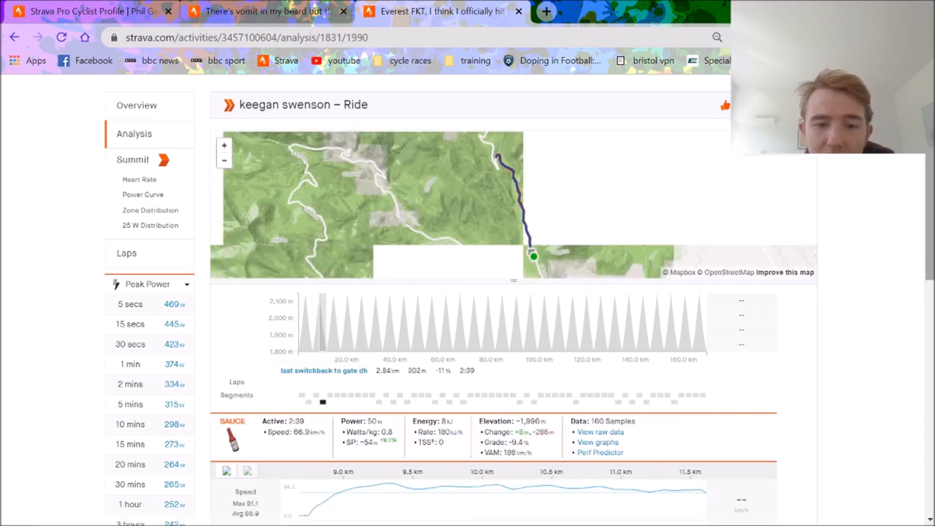
{"action": "scroll", "scroll_direction": "down", "scroll_amount": 3}
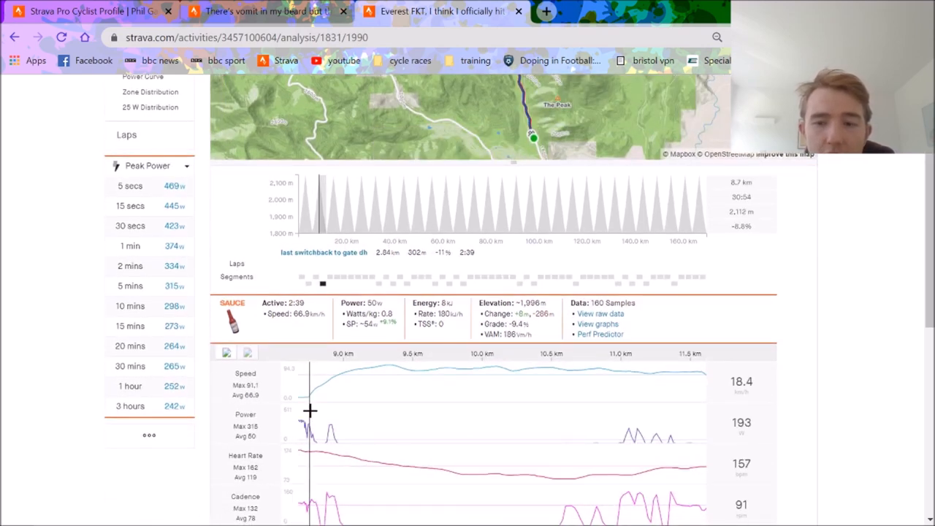
{"action": "mouse_move", "coordinate": [343, 410]}
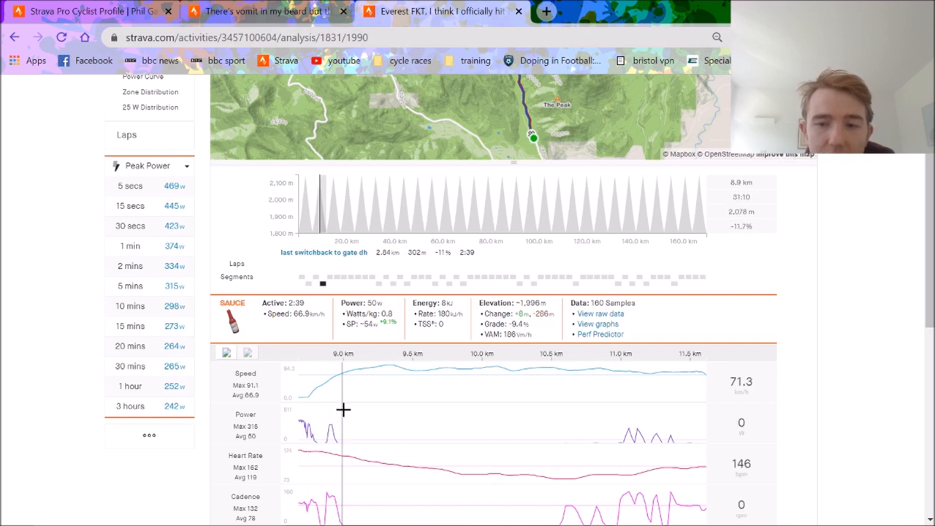
{"action": "mouse_move", "coordinate": [467, 414]}
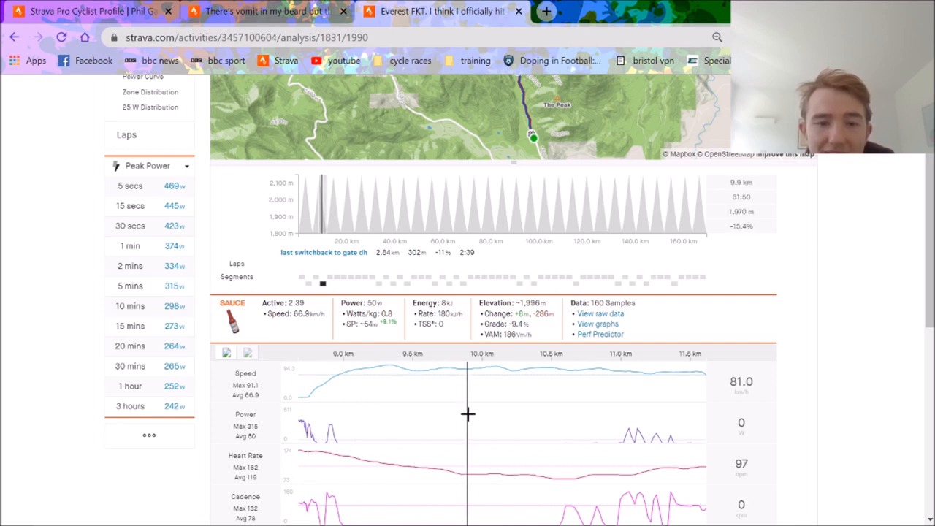
{"action": "mouse_move", "coordinate": [674, 398]}
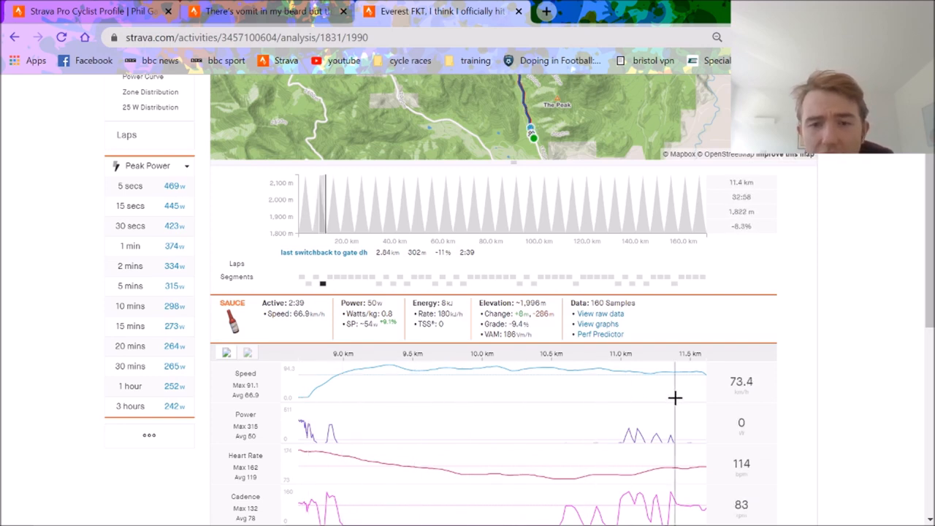
{"action": "mouse_move", "coordinate": [703, 372]}
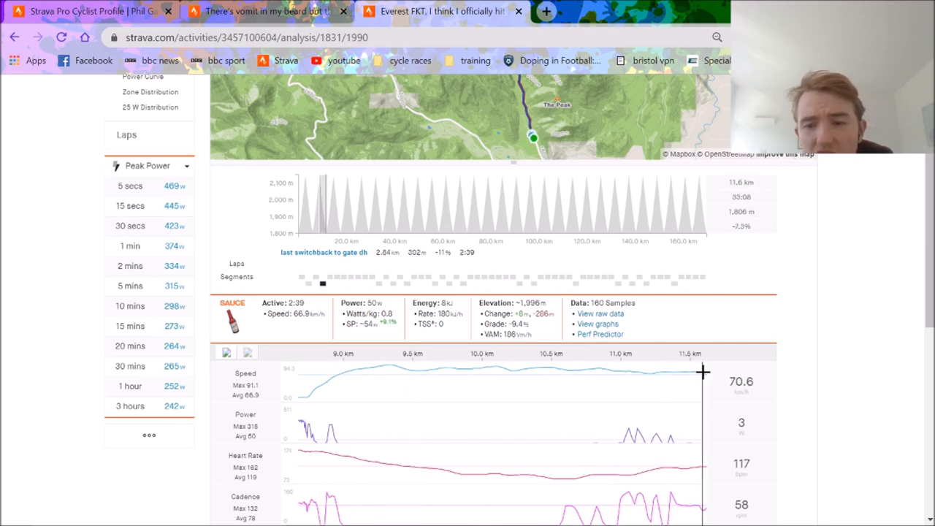
{"action": "mouse_move", "coordinate": [697, 380]}
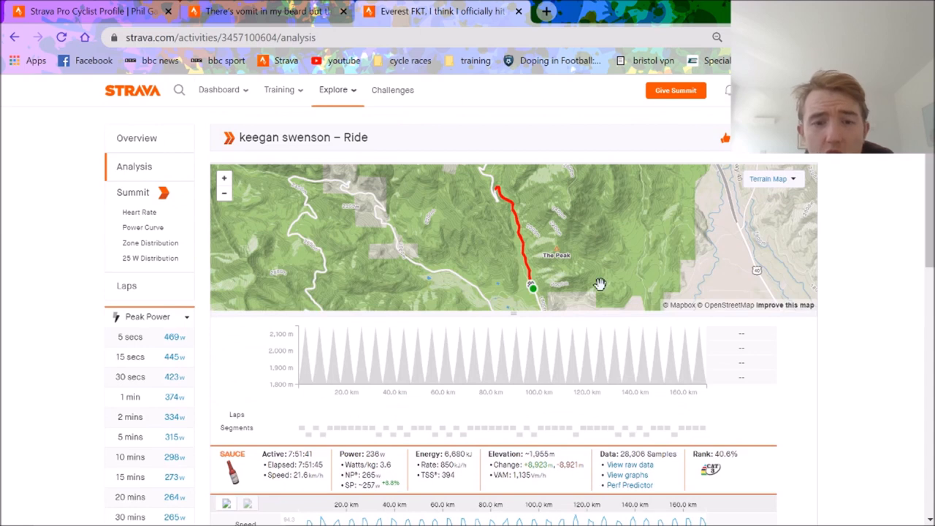
{"action": "mouse_move", "coordinate": [313, 374]}
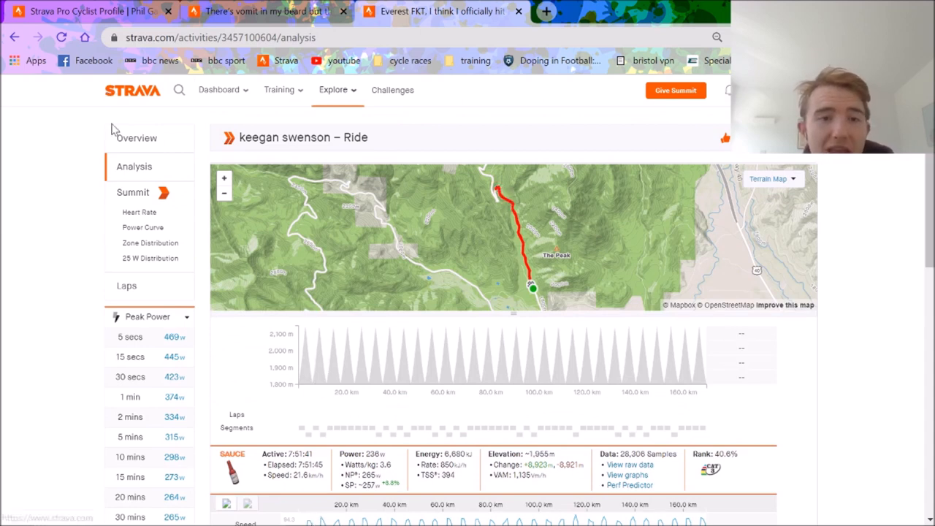
- Show Swenson's ride overview: 169.66 km, 7:51:45 moving time, 9,046 m elevation
{"action": "left_click", "coordinate": [136, 138]}
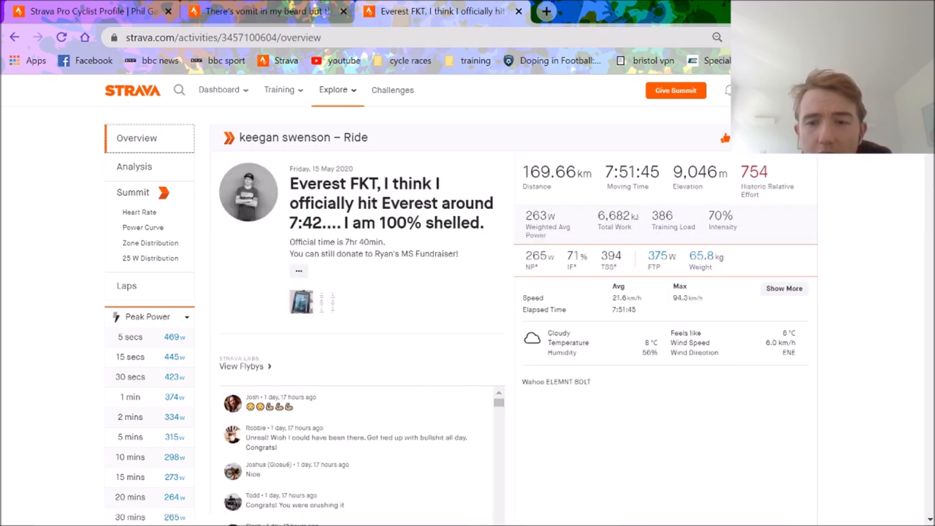
{"action": "mouse_move", "coordinate": [537, 10]}
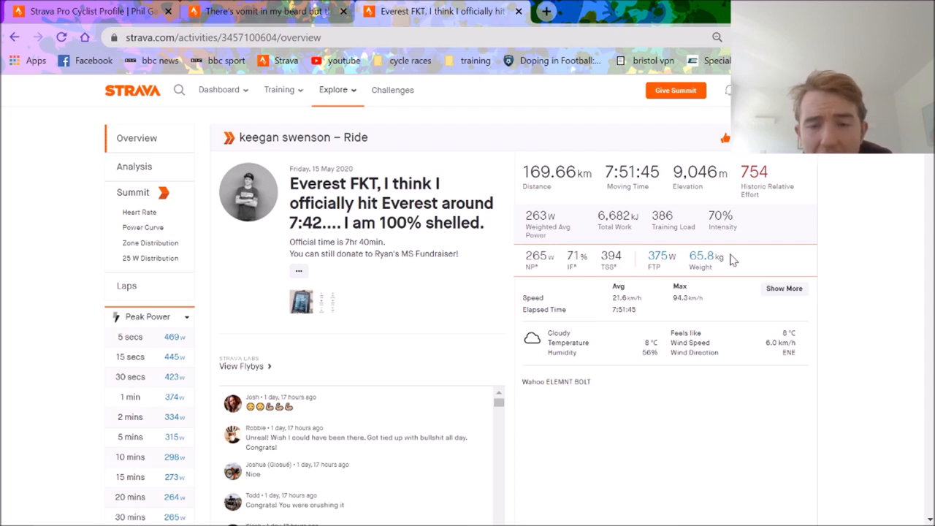
{"action": "mouse_move", "coordinate": [719, 257]}
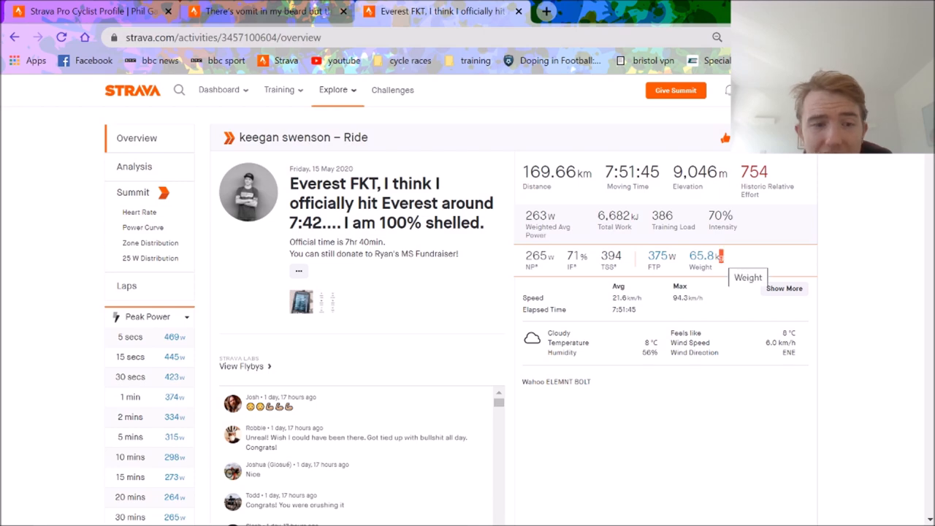
- Open Swenson's ride analysis and scroll through its charts
{"action": "left_click", "coordinate": [133, 165]}
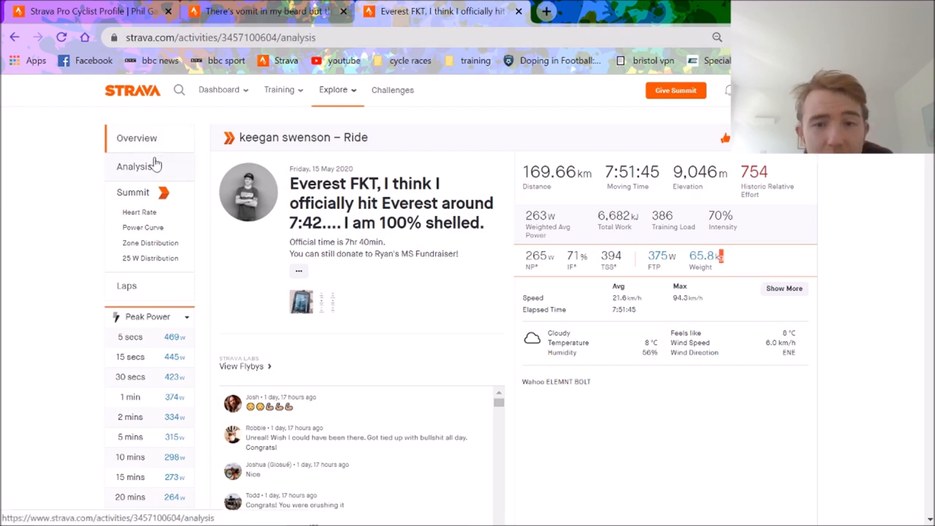
{"action": "scroll", "scroll_direction": "down", "scroll_amount": 3}
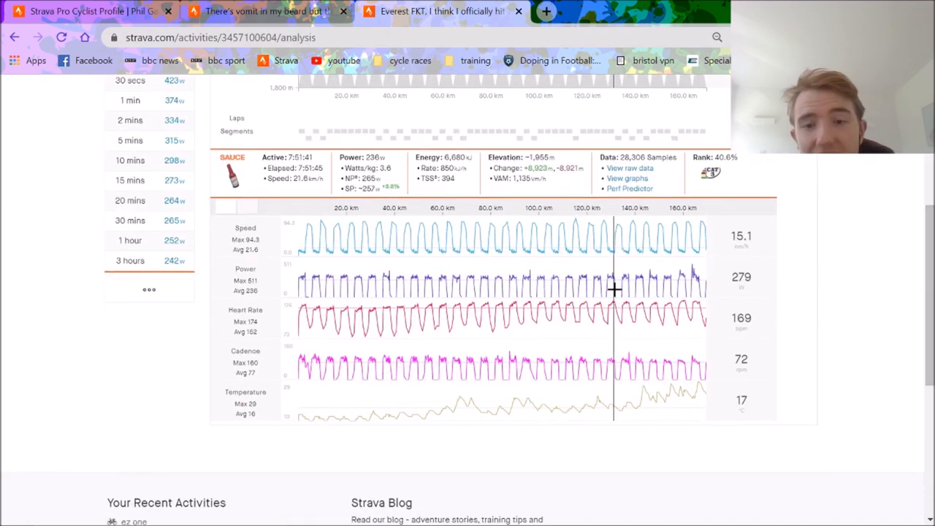
{"action": "scroll", "scroll_direction": "up", "scroll_amount": 3}
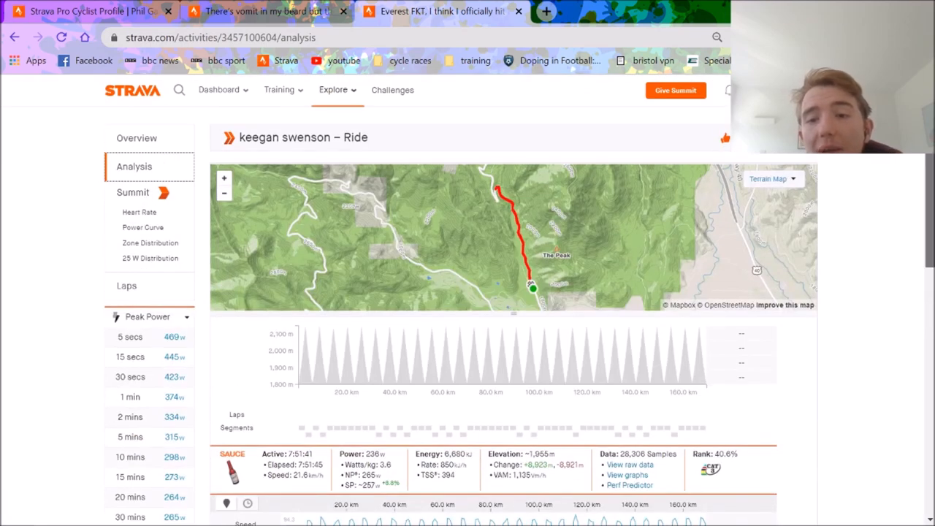
{"action": "scroll", "scroll_direction": "down", "scroll_amount": 3}
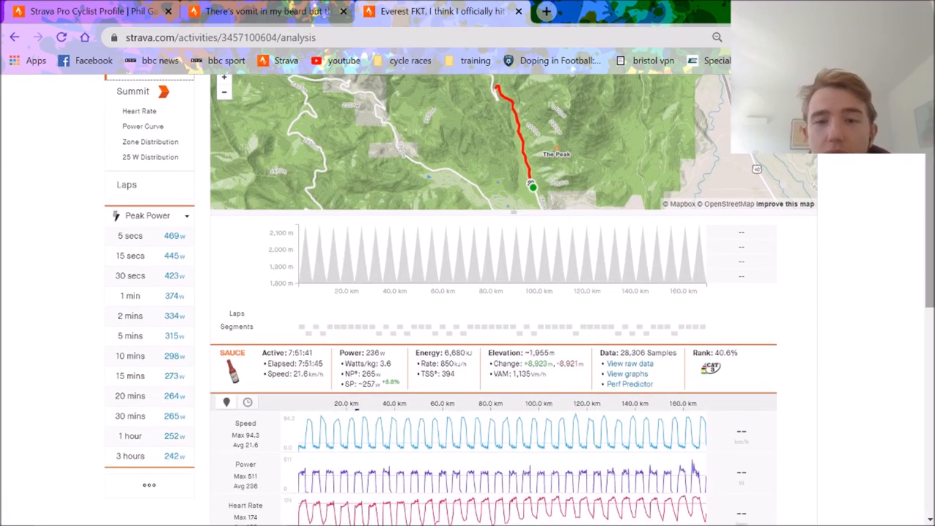
{"action": "scroll", "scroll_direction": "up", "scroll_amount": 3}
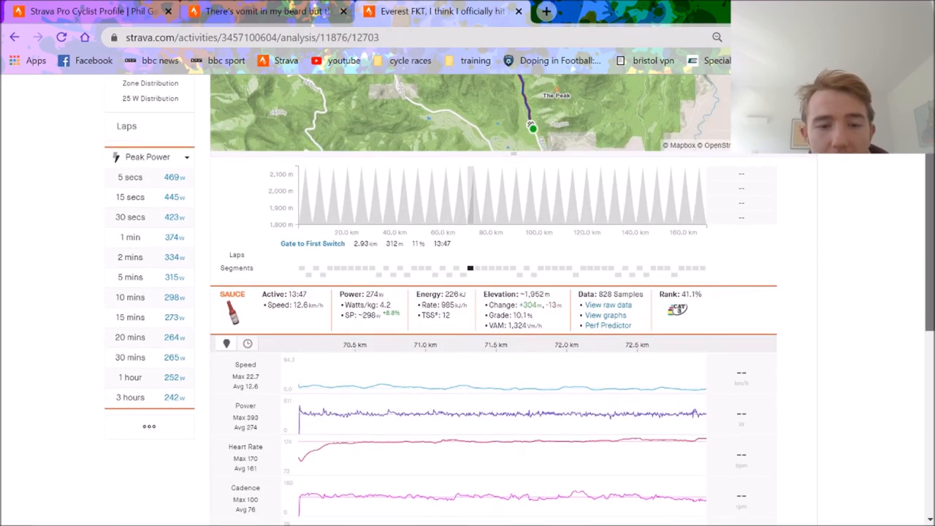
{"action": "scroll", "scroll_direction": "down", "scroll_amount": 3}
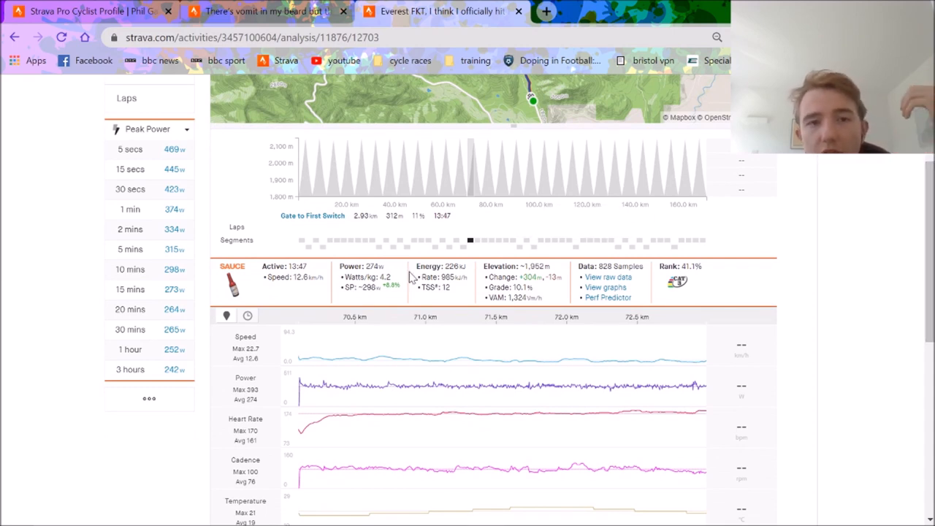
{"action": "mouse_move", "coordinate": [418, 357]}
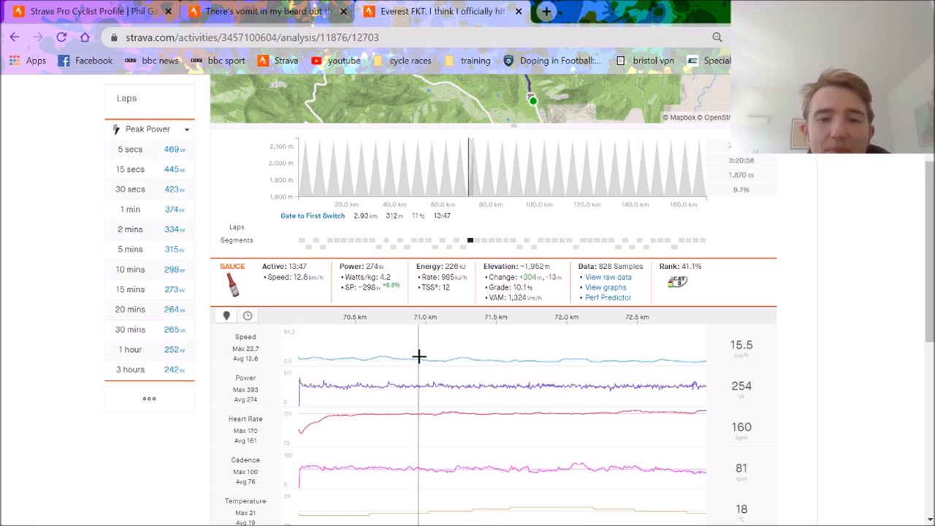
{"action": "mouse_move", "coordinate": [606, 368]}
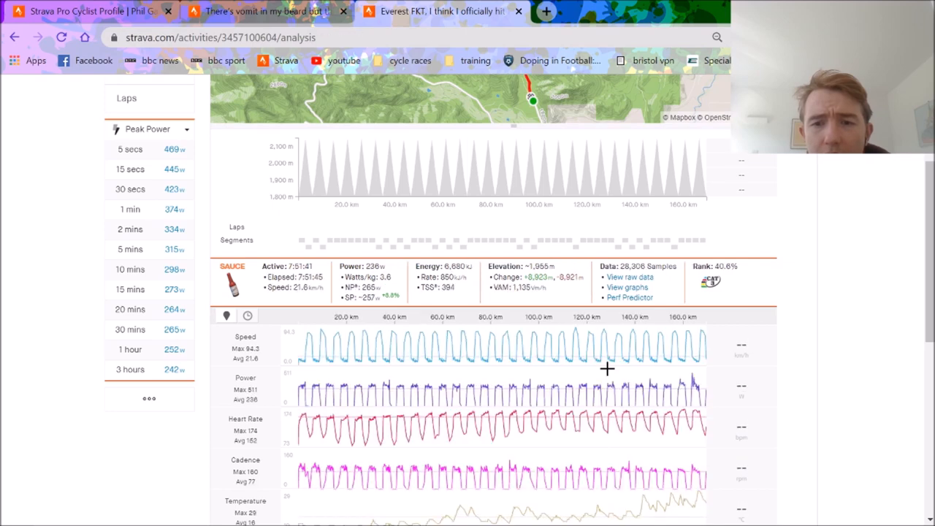
{"action": "mouse_move", "coordinate": [613, 368]}
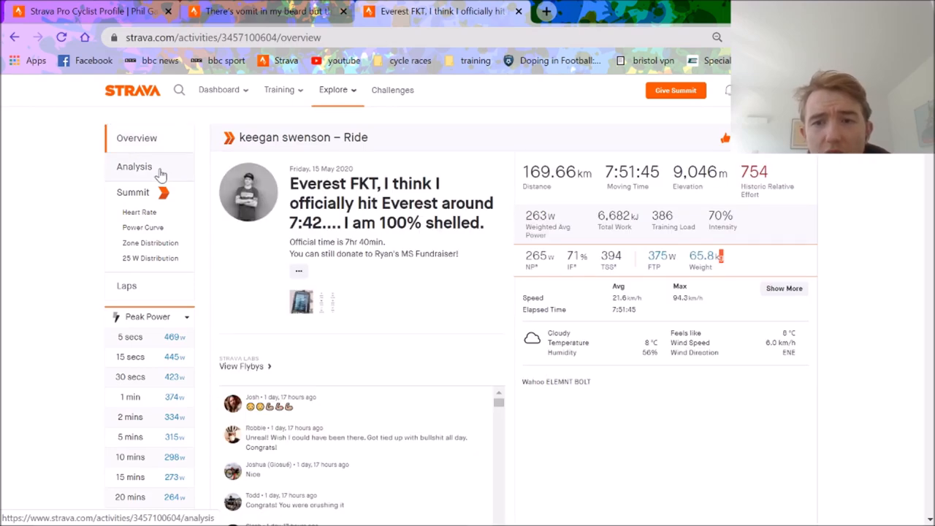
- Compare the Gate to First Switch climbs and 'last switchback to gate dh' descents, ending near 53 km
{"action": "left_click", "coordinate": [134, 166]}
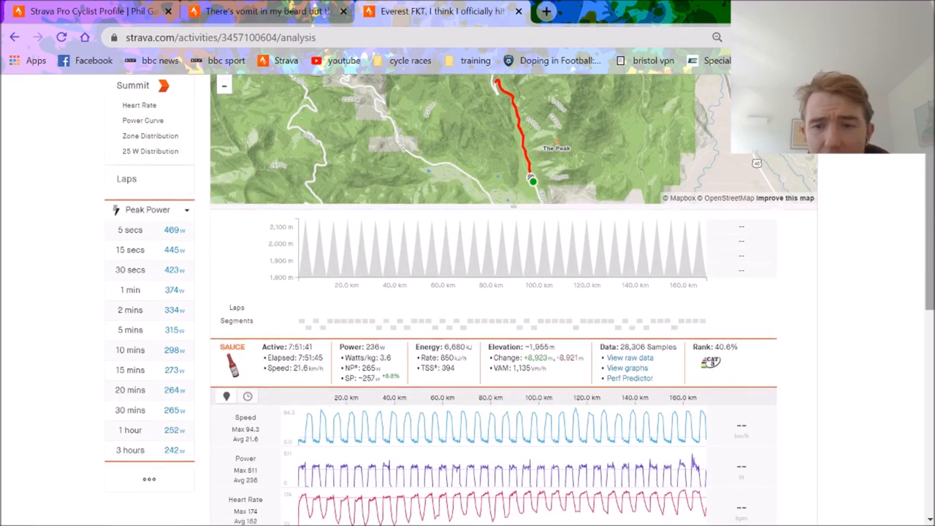
{"action": "left_click", "coordinate": [694, 322]}
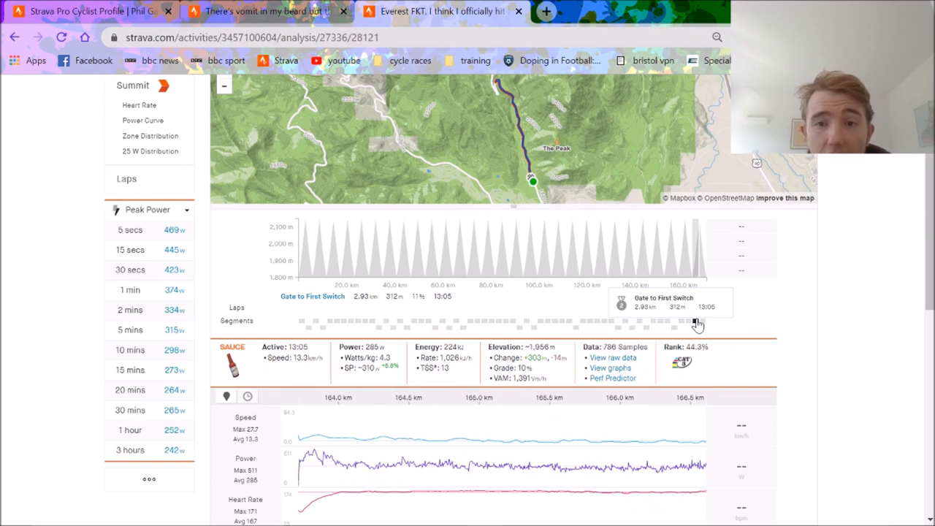
{"action": "scroll", "scroll_direction": "down", "scroll_amount": 3}
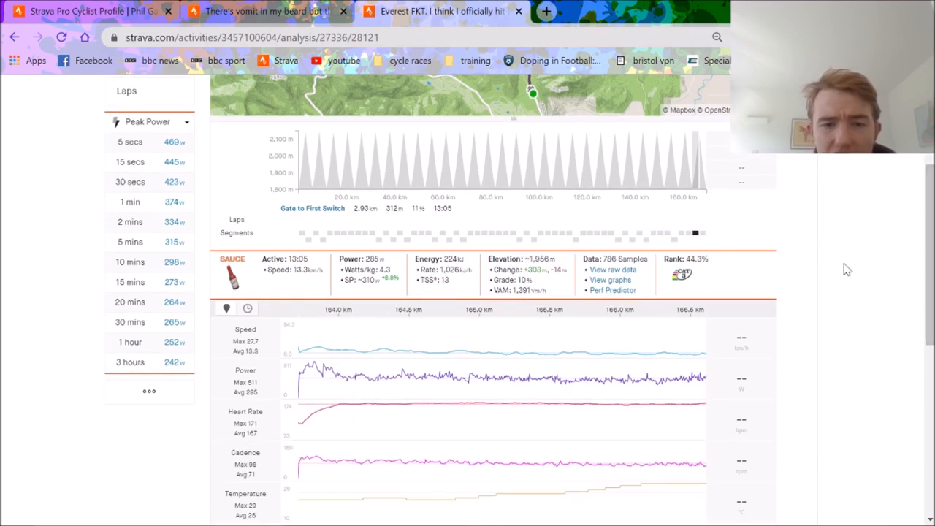
{"action": "mouse_move", "coordinate": [292, 257]}
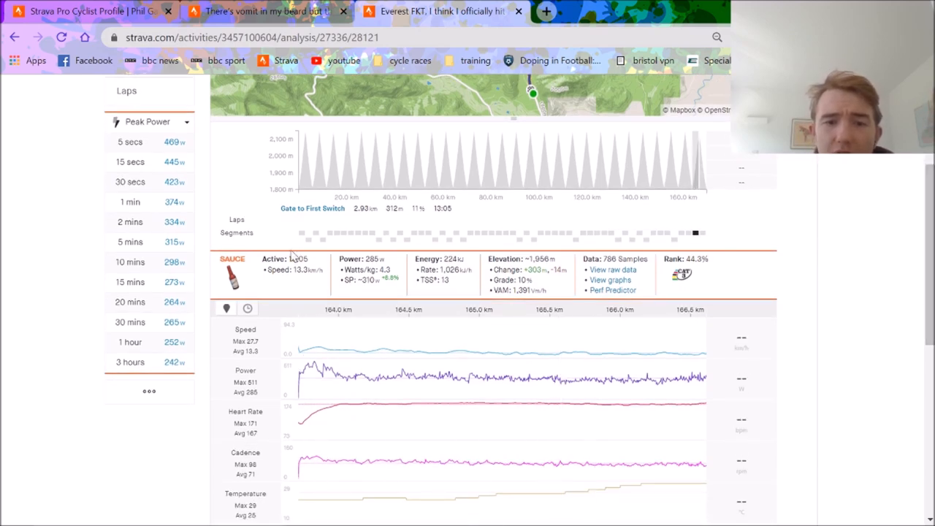
{"action": "left_click", "coordinate": [301, 232]}
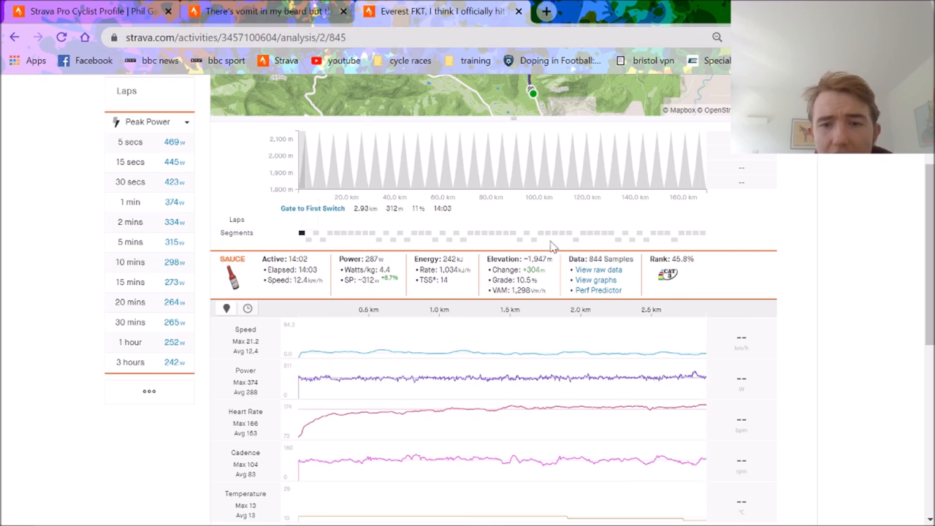
{"action": "left_click", "coordinate": [548, 233]}
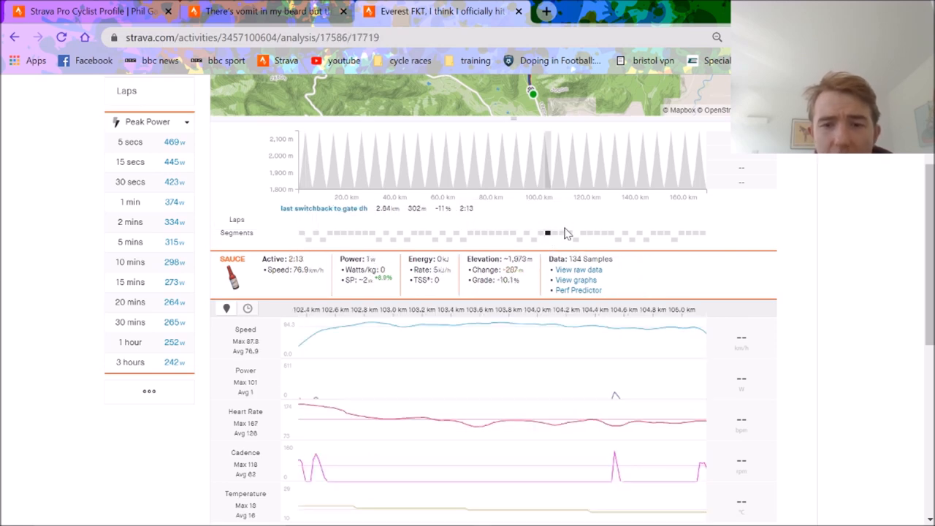
{"action": "left_click", "coordinate": [533, 238]}
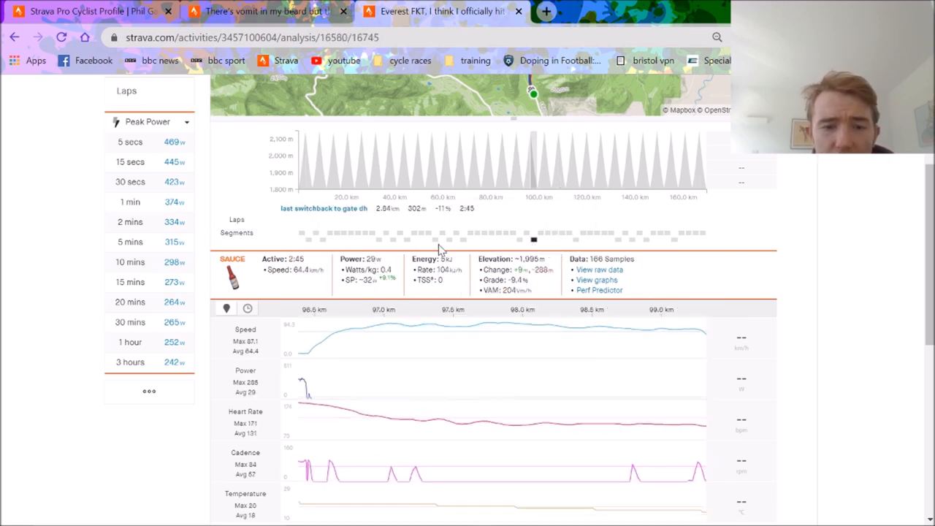
{"action": "left_click", "coordinate": [420, 240]}
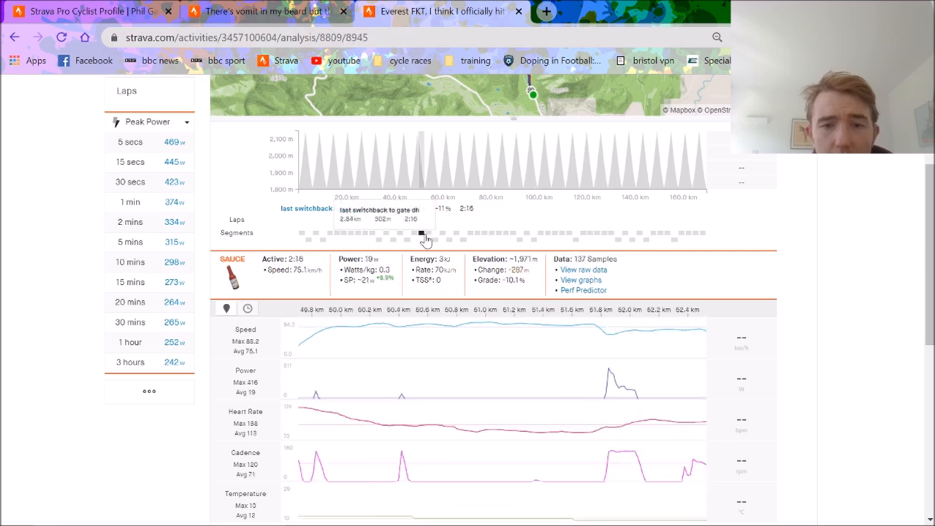
{"action": "left_click", "coordinate": [428, 232]}
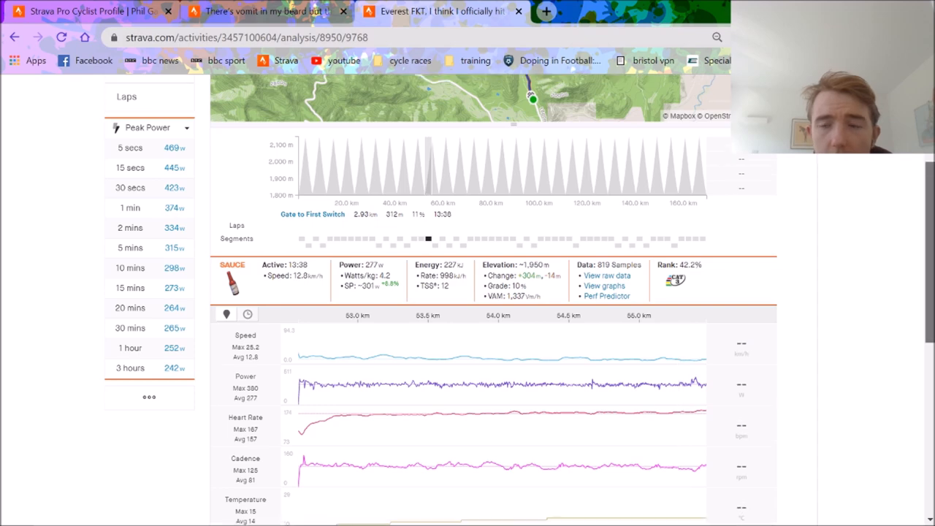
{"action": "left_click", "coordinate": [136, 138]}
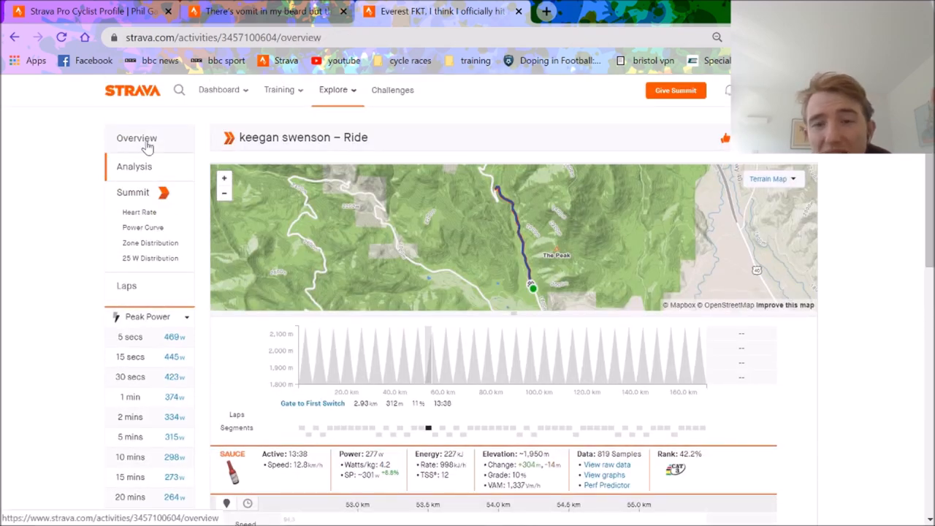
- View the ride's overview and two attached bike computer photos, then switch to the other ride
{"action": "left_click", "coordinate": [137, 138]}
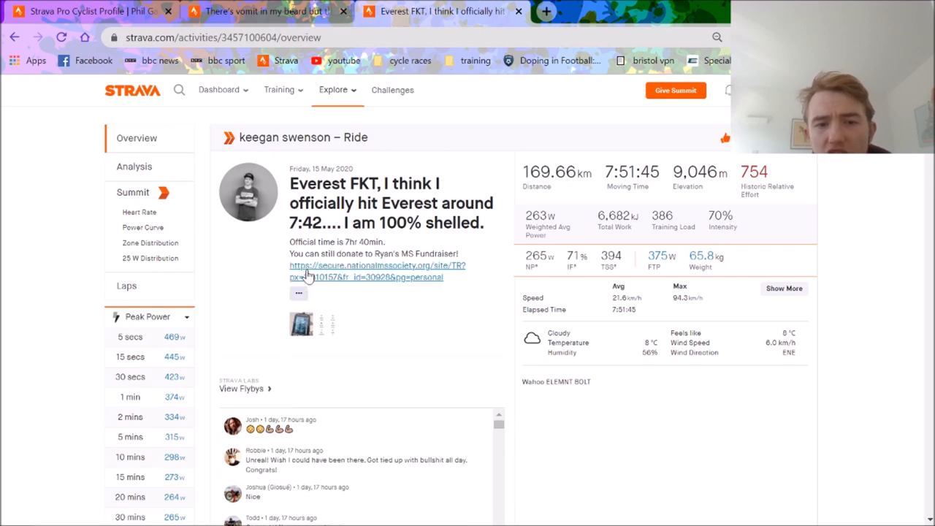
{"action": "left_click", "coordinate": [301, 324]}
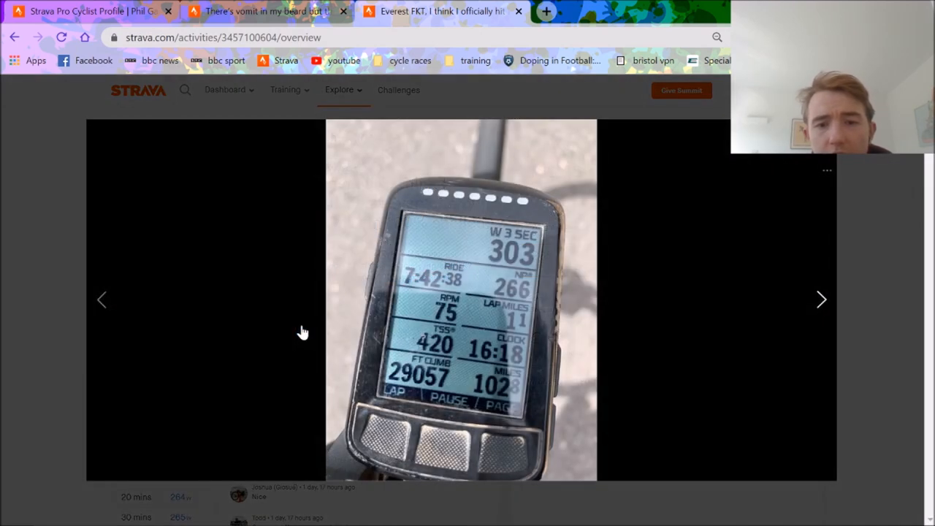
{"action": "mouse_move", "coordinate": [7, 272]}
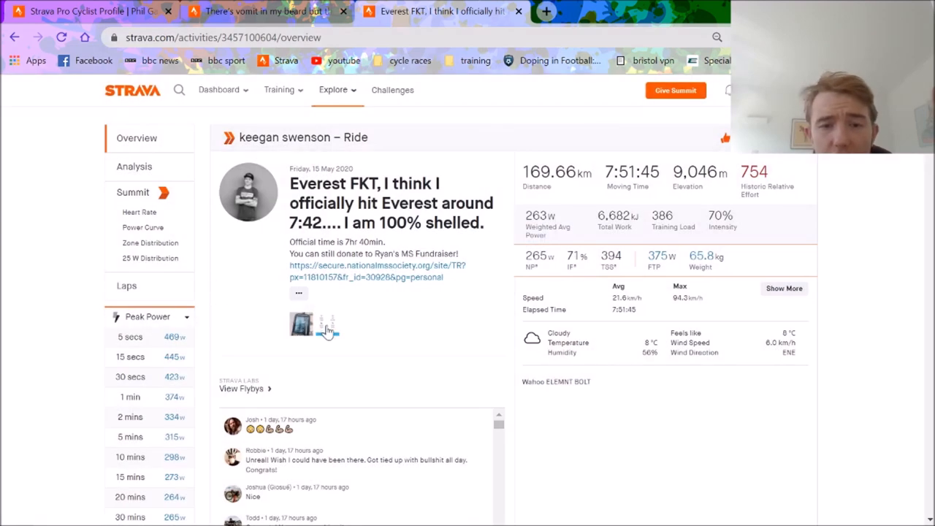
{"action": "left_click", "coordinate": [301, 325]}
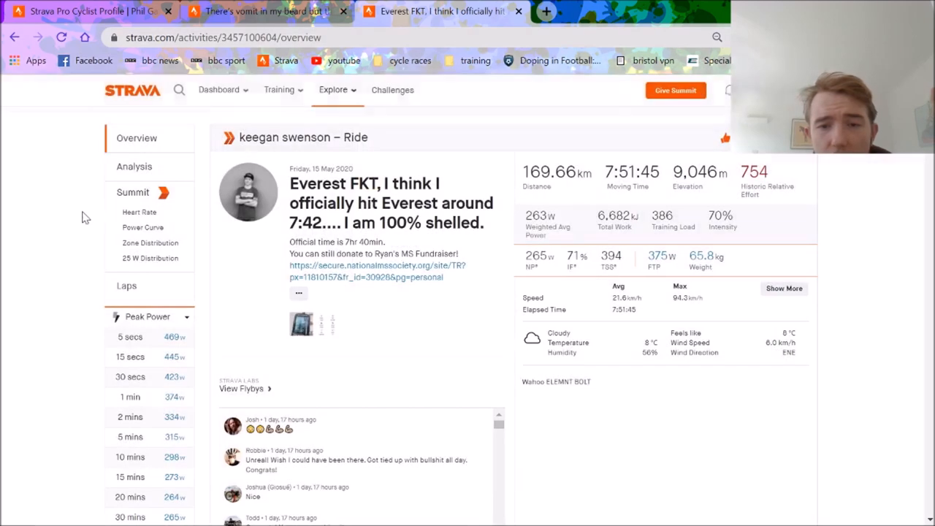
{"action": "left_click", "coordinate": [88, 11]}
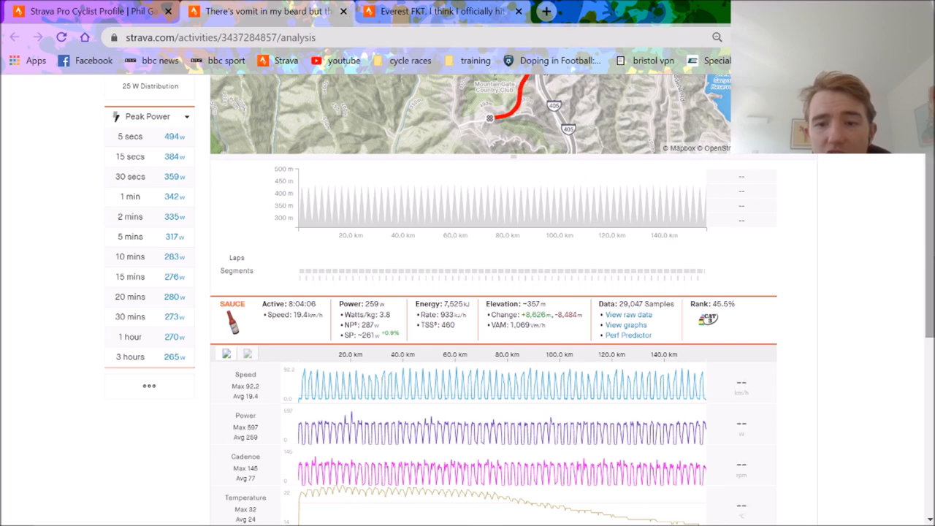
- Scroll Gaimon's charts, view his 156.16 km overview, then return to Swenson's Everest FKT
{"action": "scroll", "scroll_direction": "down", "scroll_amount": 3}
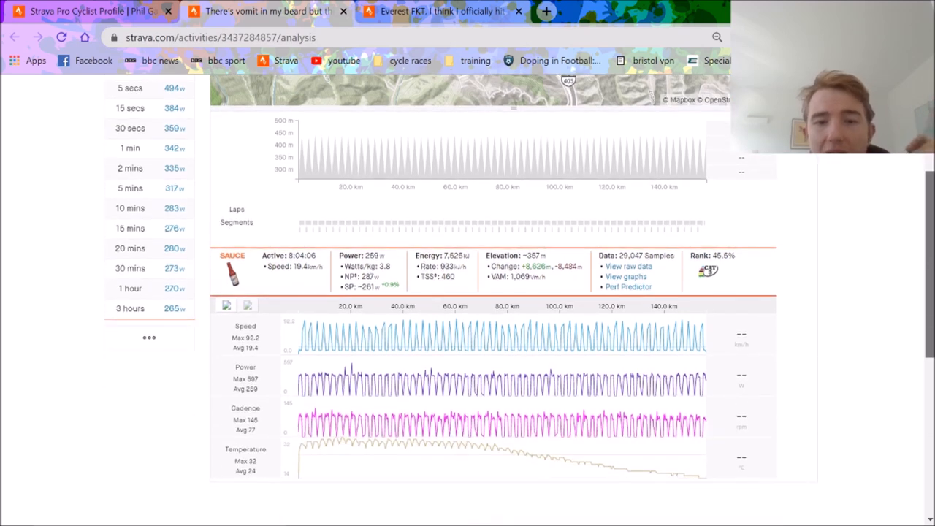
{"action": "scroll", "scroll_direction": "up", "scroll_amount": 3}
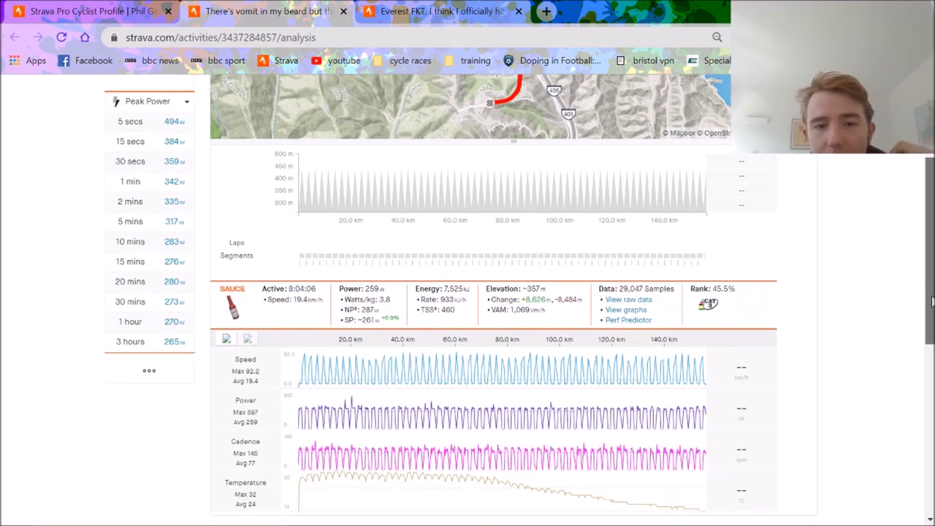
{"action": "scroll", "scroll_direction": "up", "scroll_amount": 3}
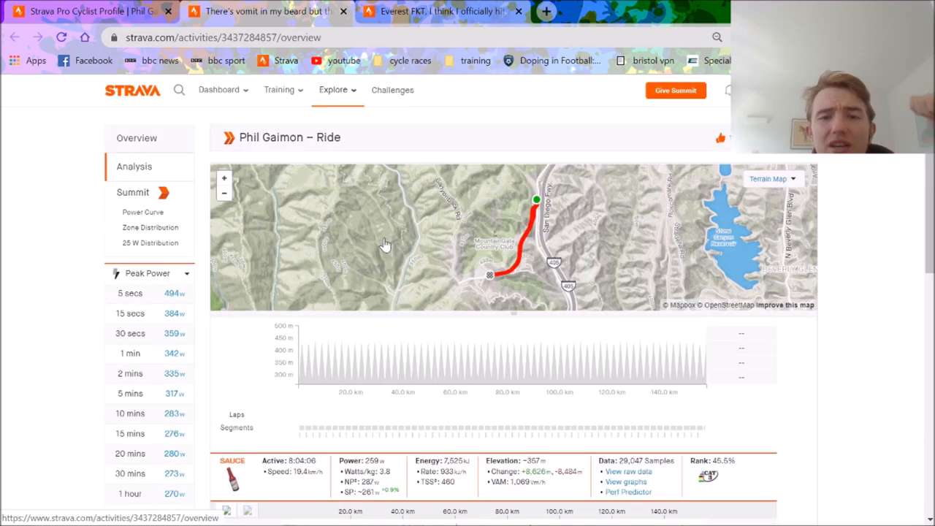
{"action": "left_click", "coordinate": [136, 137]}
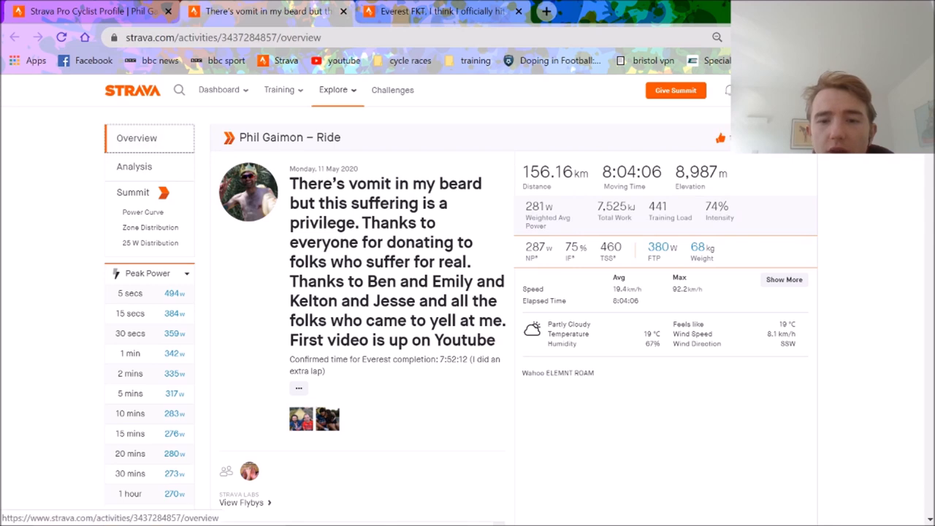
{"action": "left_click", "coordinate": [439, 11]}
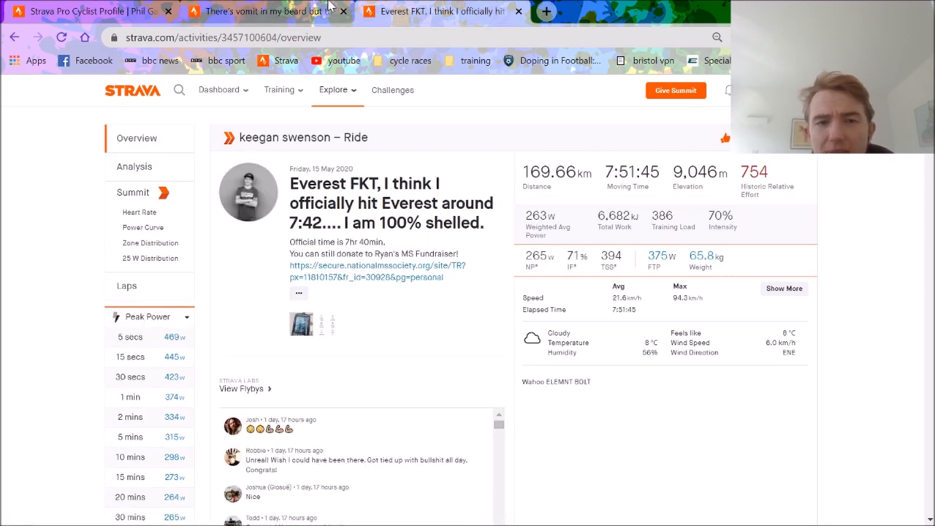
{"action": "mouse_move", "coordinate": [255, 11]}
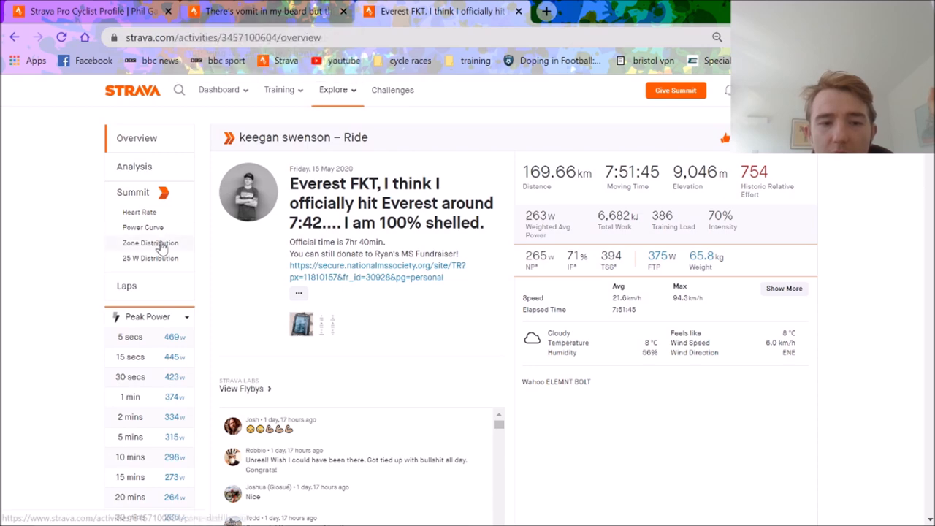
- Glance at Swenson's laps page, then open his analysis: 7:51:41 active, 236 W, +8,923 m
{"action": "left_click", "coordinate": [126, 285]}
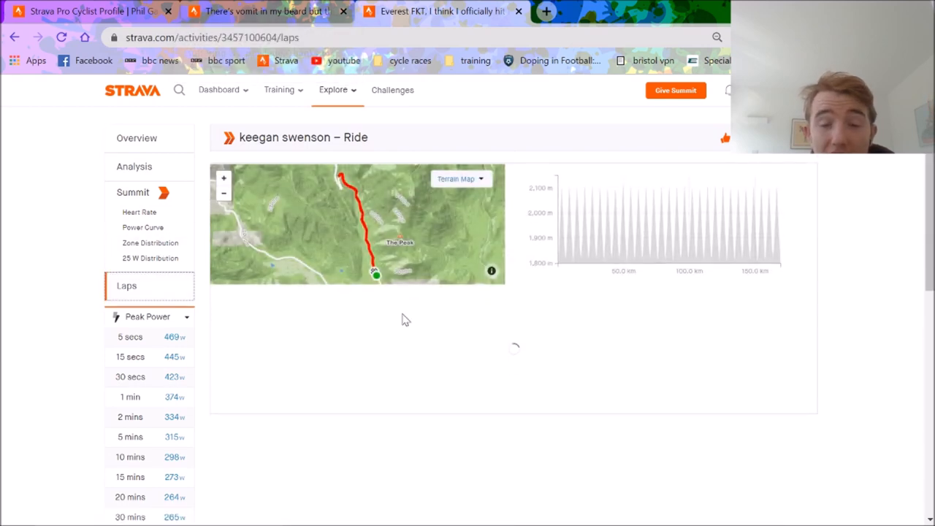
{"action": "mouse_move", "coordinate": [163, 212]}
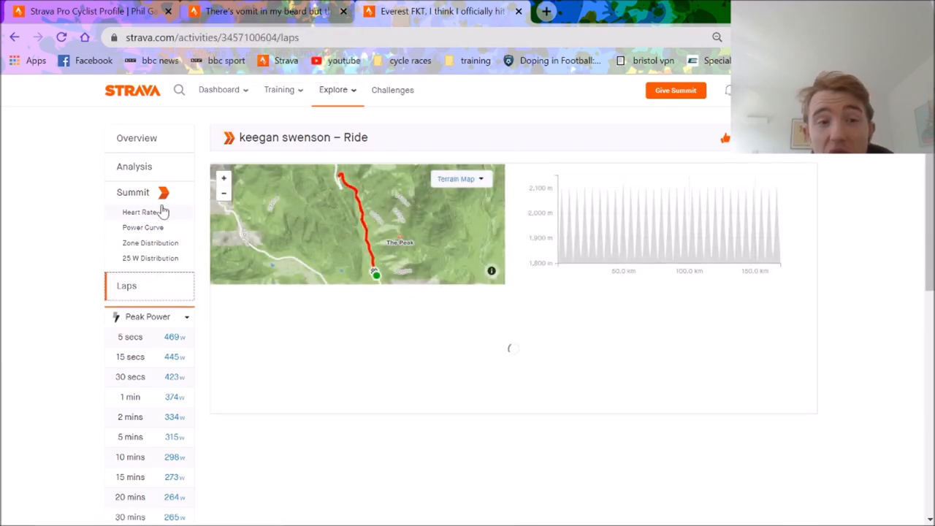
{"action": "left_click", "coordinate": [134, 166]}
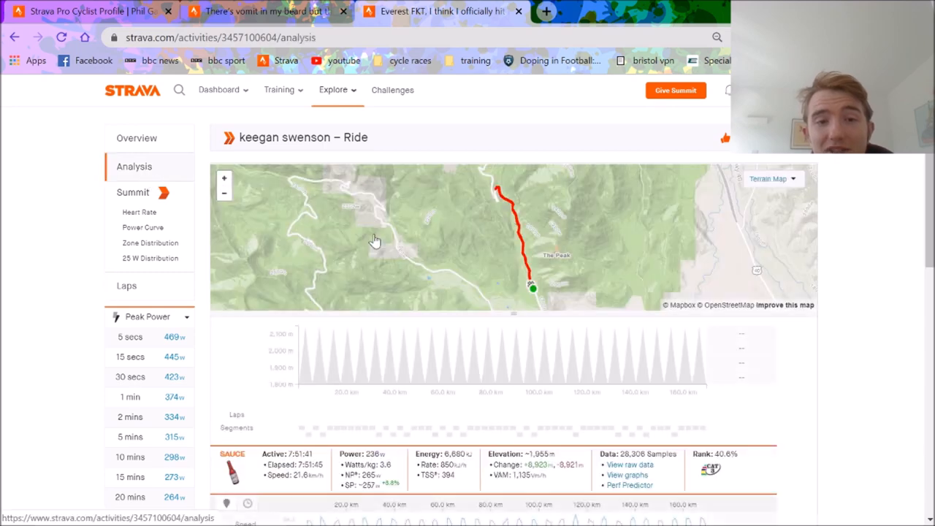
- Inspect Swenson's speed, power, heart rate and cadence charts, then scroll back to the map
{"action": "scroll", "scroll_direction": "down", "scroll_amount": 3}
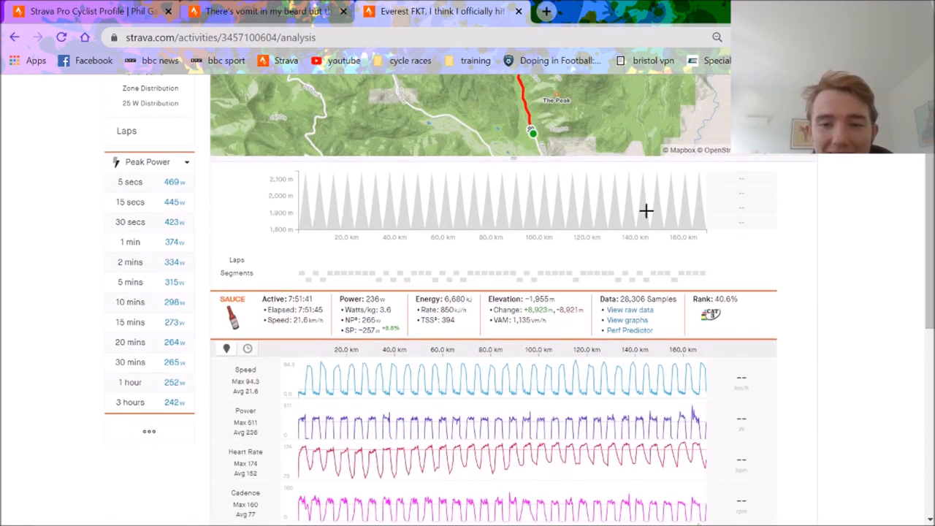
{"action": "mouse_move", "coordinate": [530, 376]}
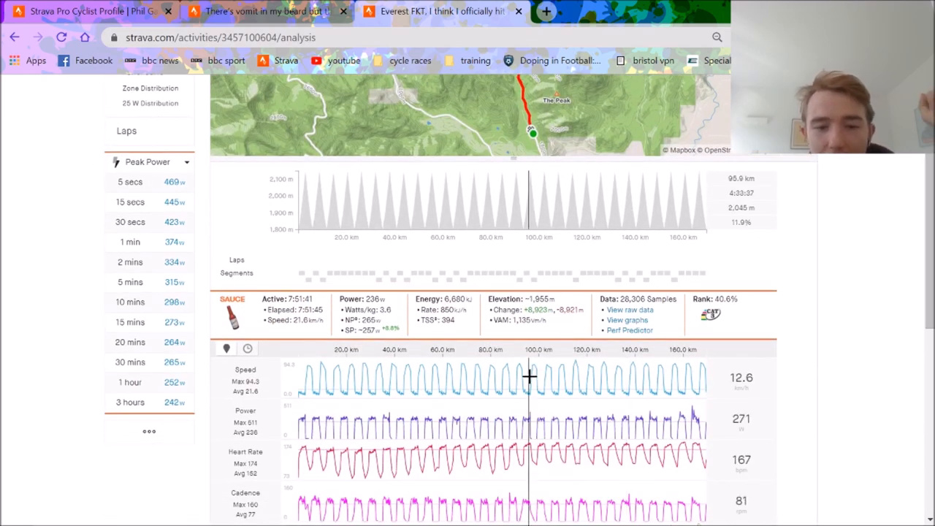
{"action": "mouse_move", "coordinate": [701, 433]}
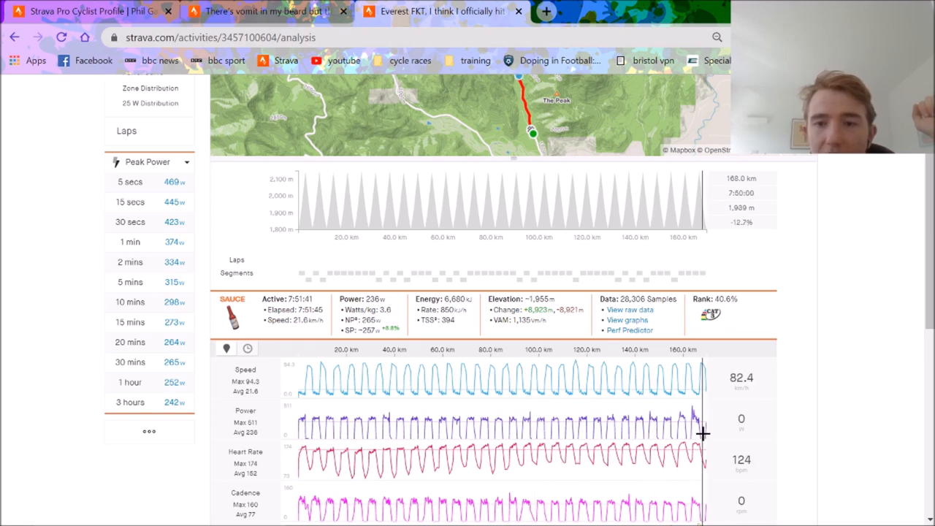
{"action": "scroll", "scroll_direction": "up", "scroll_amount": 3}
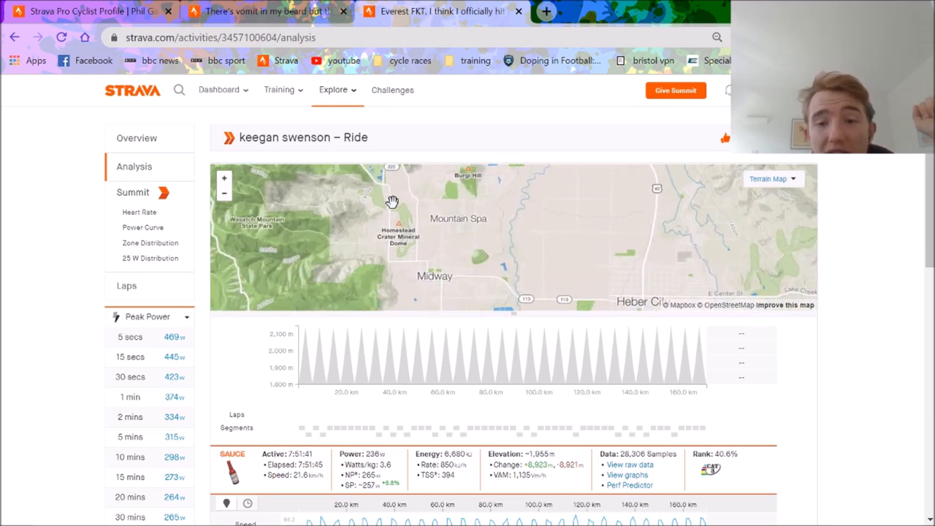
- Pan the map back onto the climb route near The Peak while reading the elevation profile
{"action": "left_click_drag", "start_coordinate": [392, 201], "coordinate": [469, 204]}
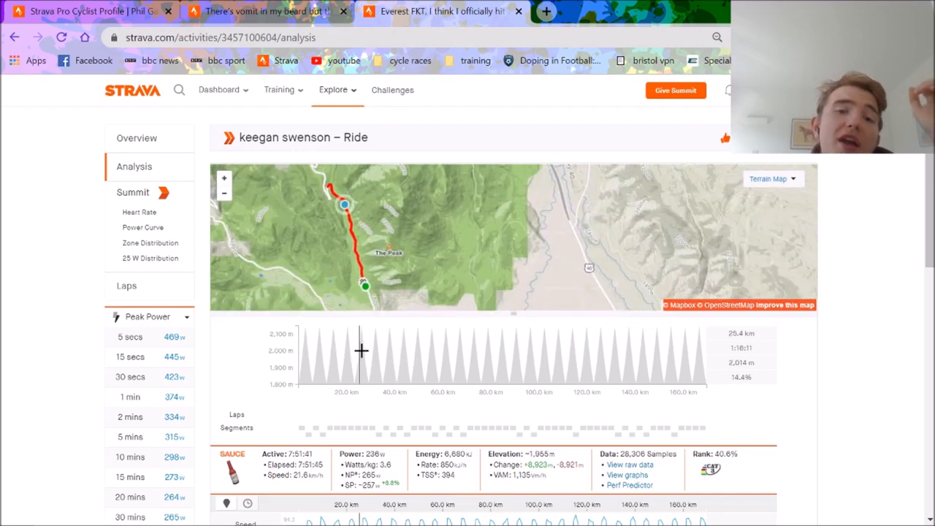
{"action": "mouse_move", "coordinate": [390, 393]}
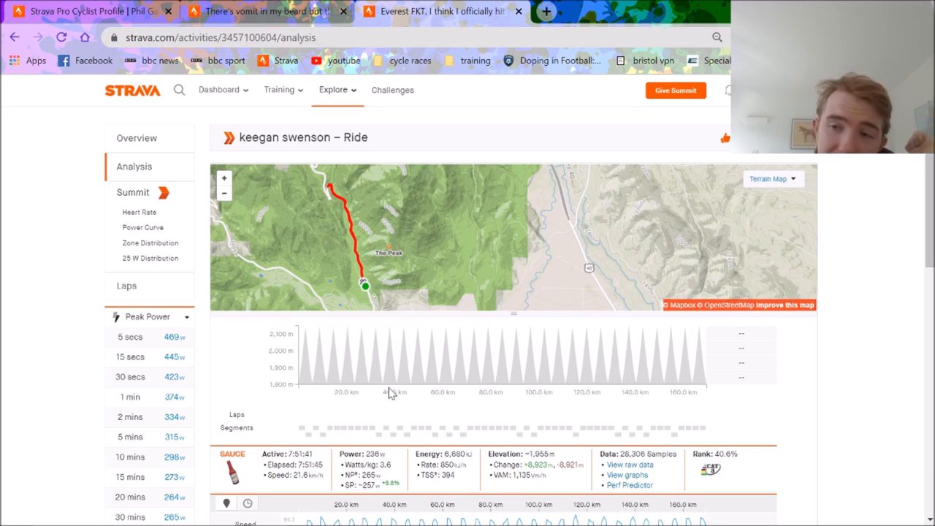
{"action": "mouse_move", "coordinate": [407, 369]}
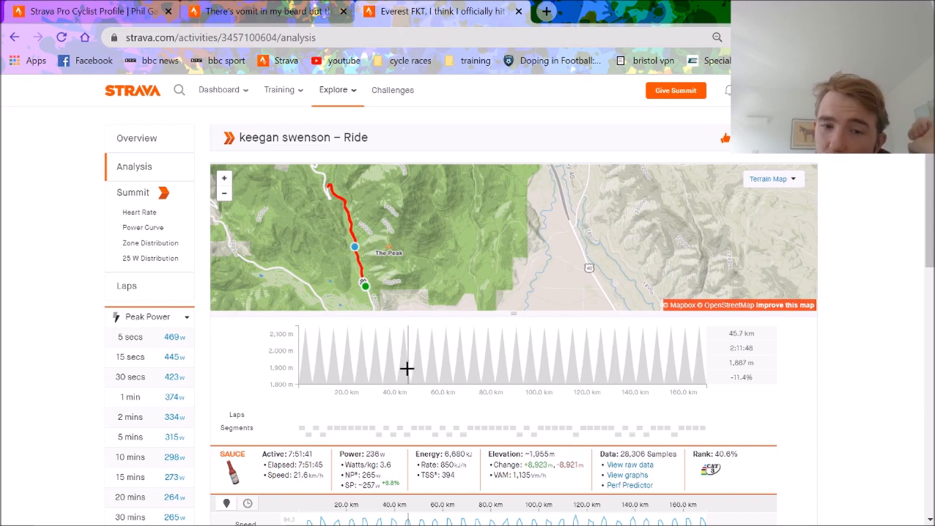
{"action": "mouse_move", "coordinate": [405, 369]}
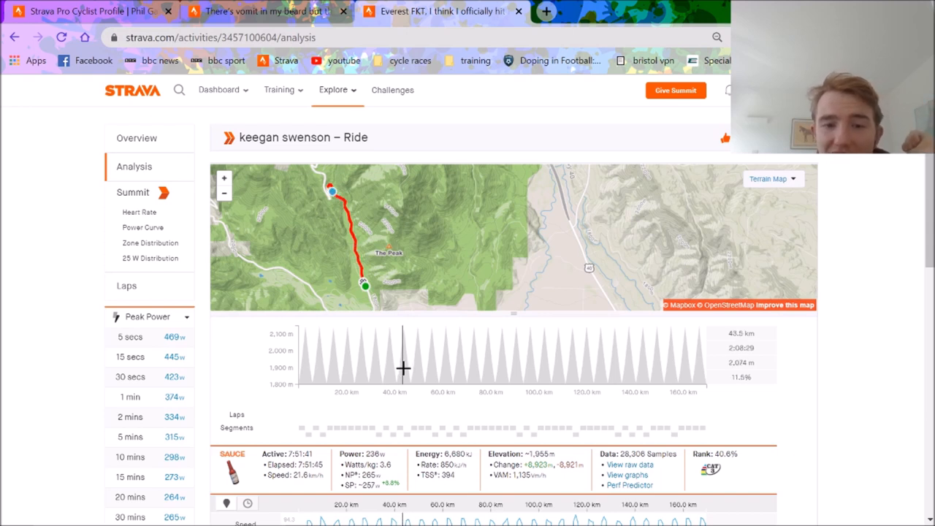
{"action": "left_click_drag", "start_coordinate": [387, 365], "coordinate": [409, 366]}
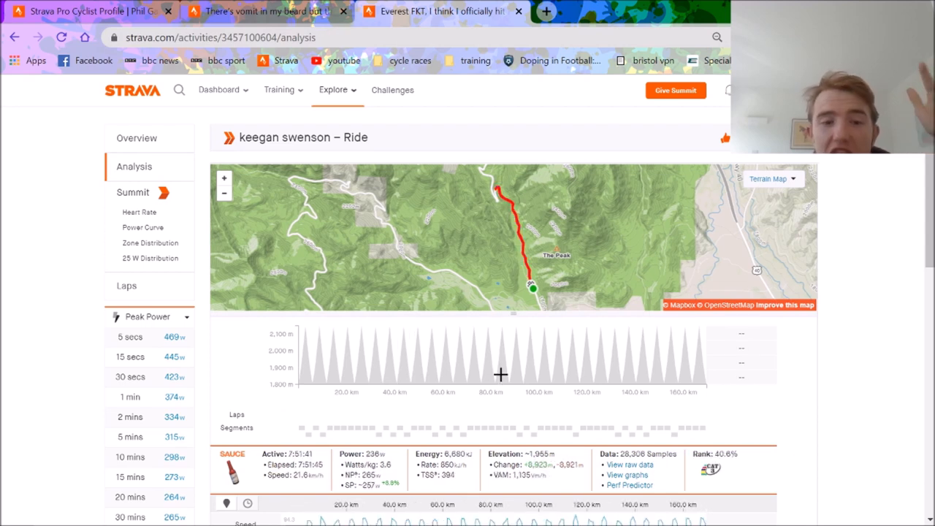
{"action": "mouse_move", "coordinate": [695, 363]}
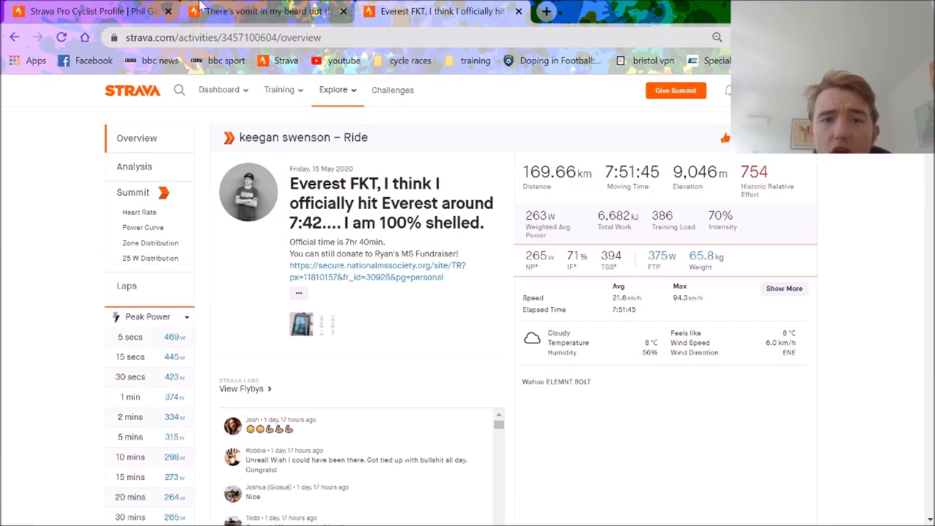
- Visit Analysis and Laps, then scroll Overview to the repeated Gate to First Switch segments
{"action": "left_click", "coordinate": [263, 11]}
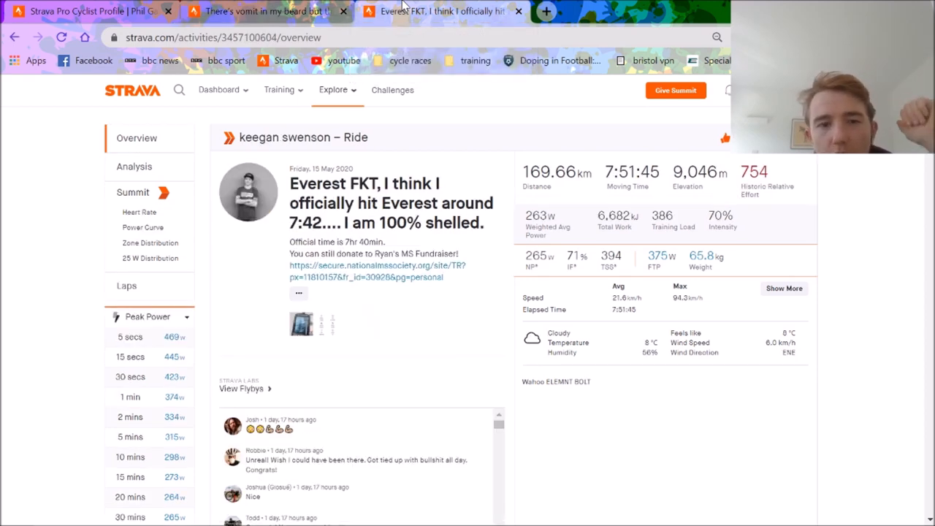
{"action": "left_click", "coordinate": [134, 166]}
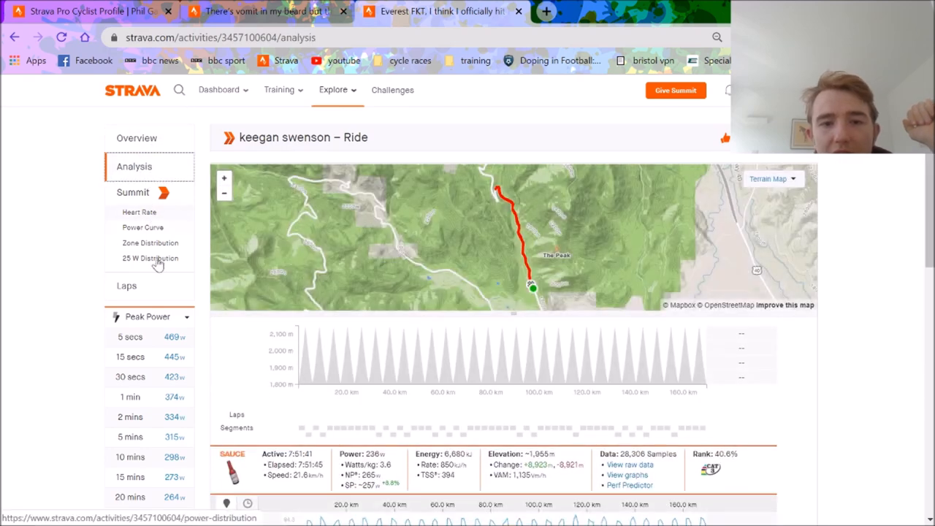
{"action": "left_click", "coordinate": [126, 286]}
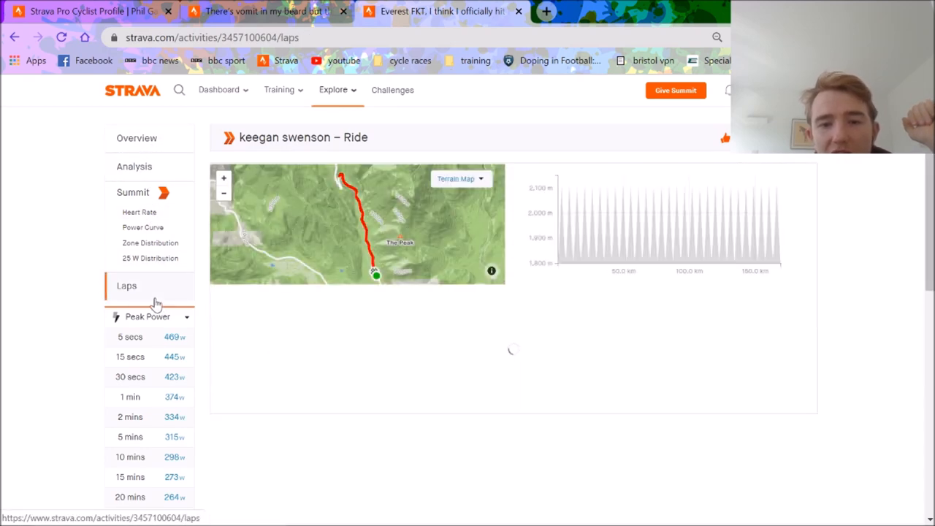
{"action": "left_click", "coordinate": [137, 138]}
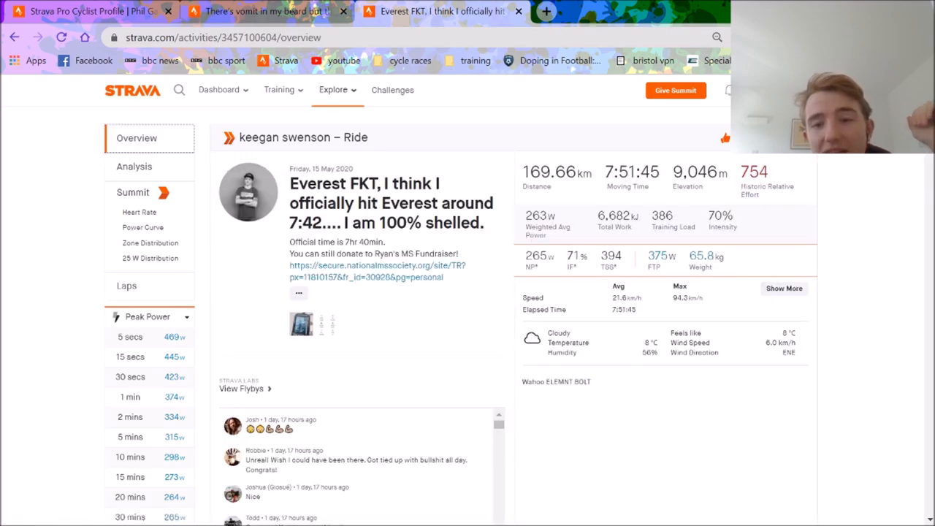
{"action": "scroll", "scroll_direction": "down", "scroll_amount": 3}
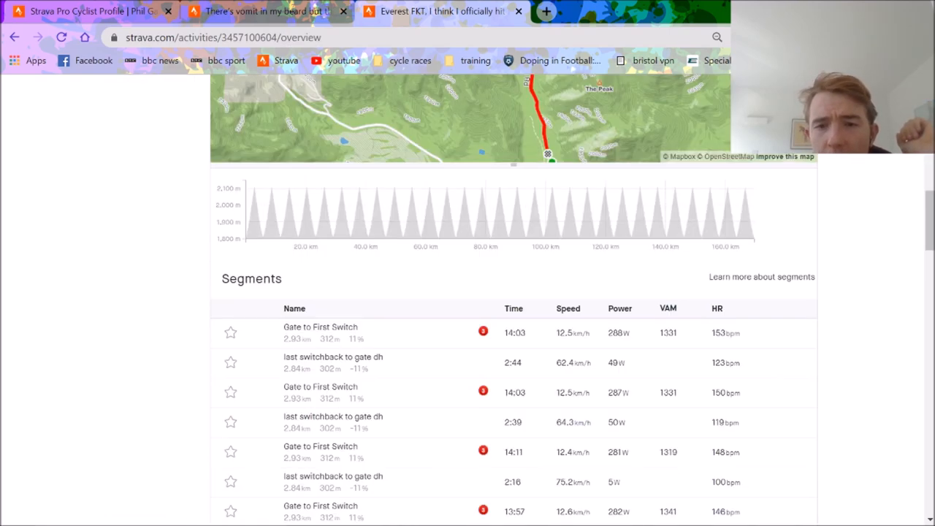
{"action": "scroll", "scroll_direction": "down", "scroll_amount": 3}
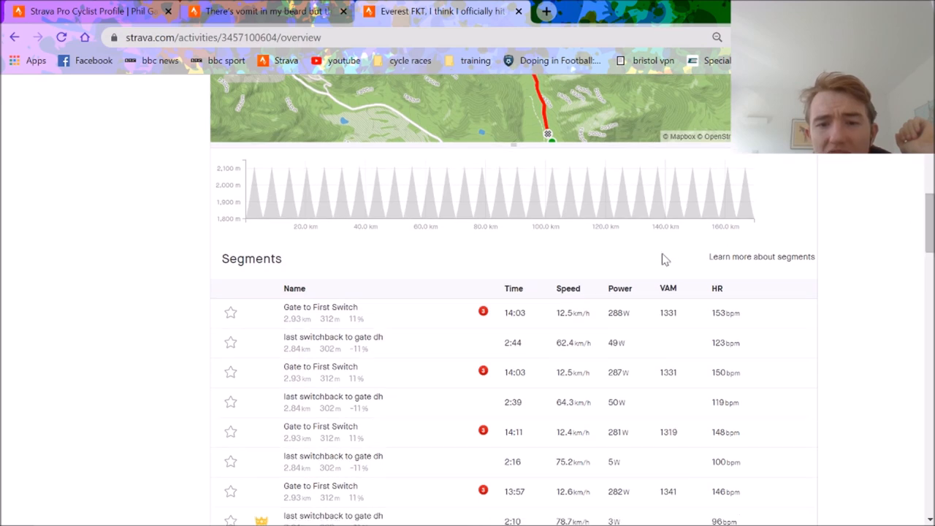